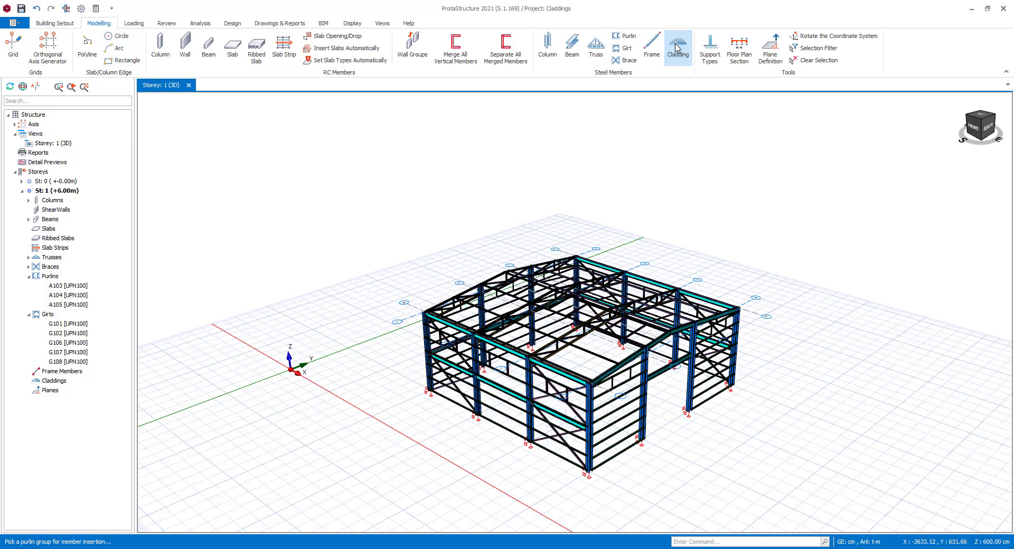
mouse_move(681, 24)
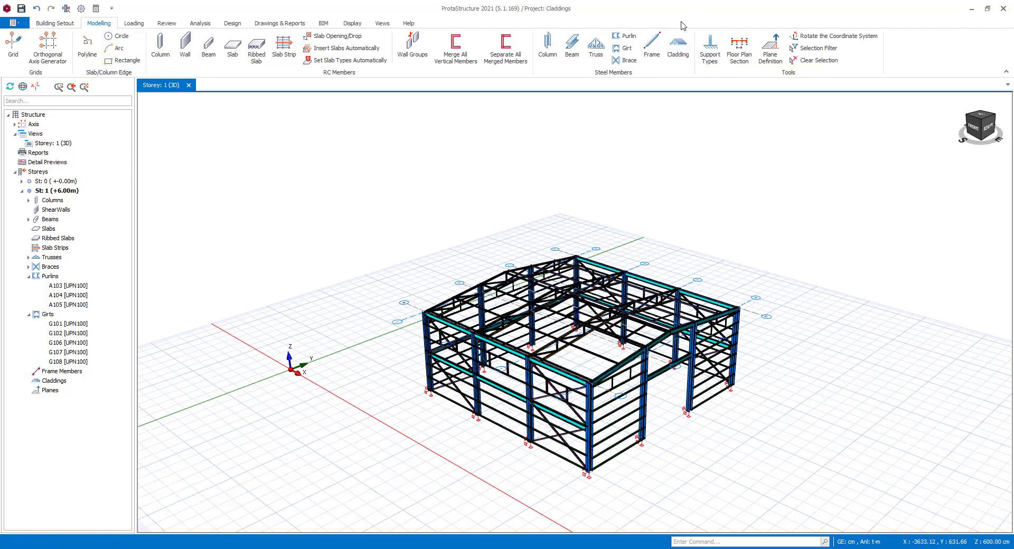
Start a new cladding and pick the girt group to create wall cladding K101
left_click(678, 45)
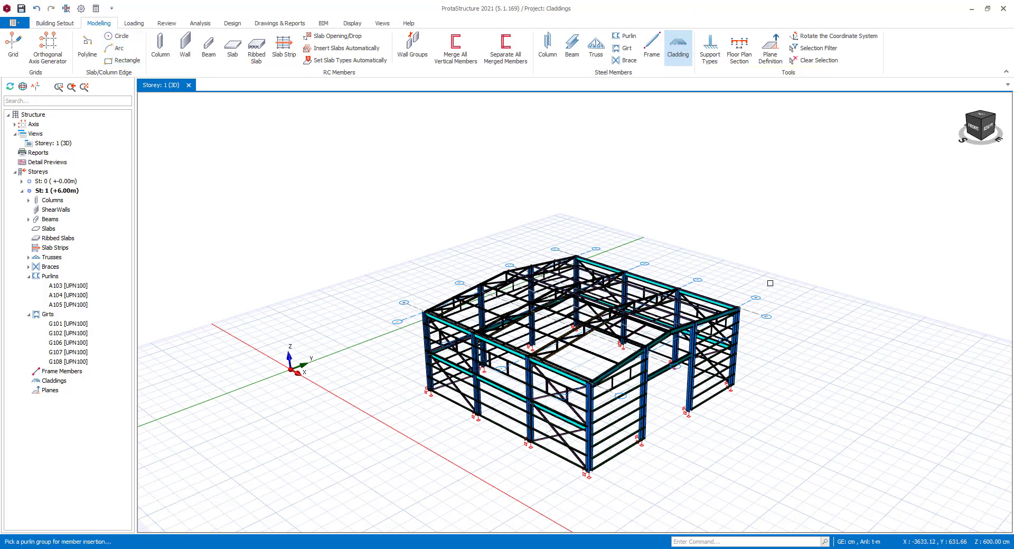
left_click(620, 418)
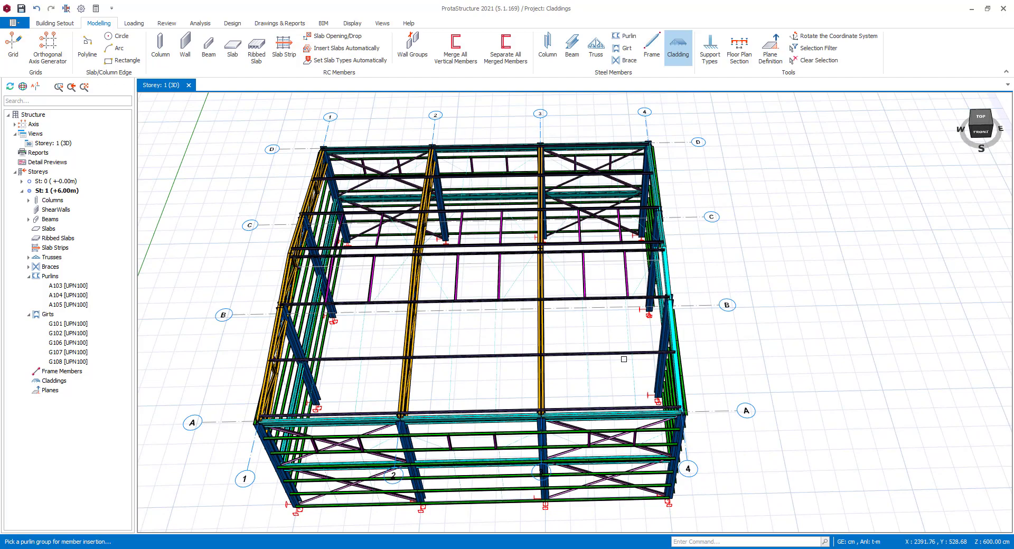
mouse_move(877, 353)
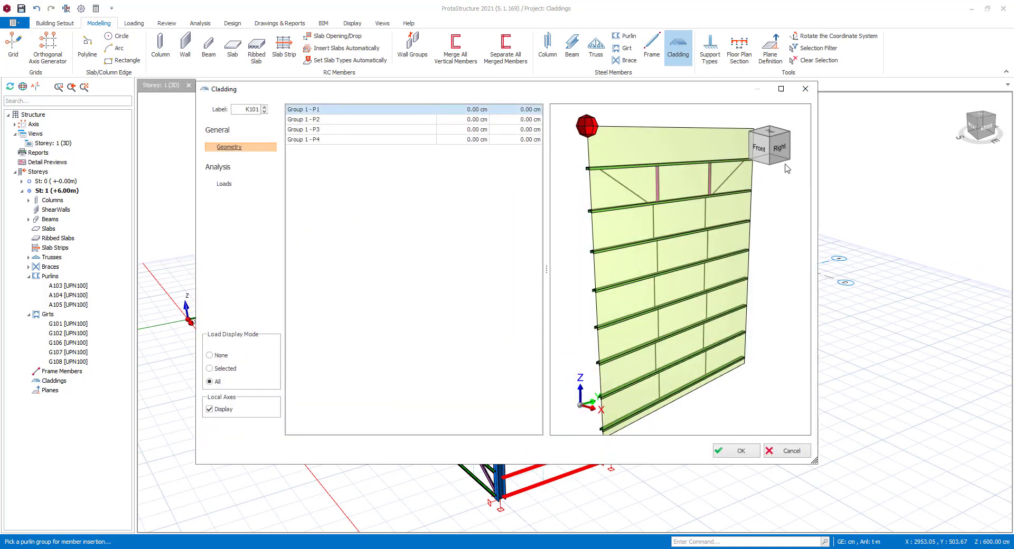
In the Right view, set the second offset of Group 1 - P1 to -50.00 cm
left_click(780, 145)
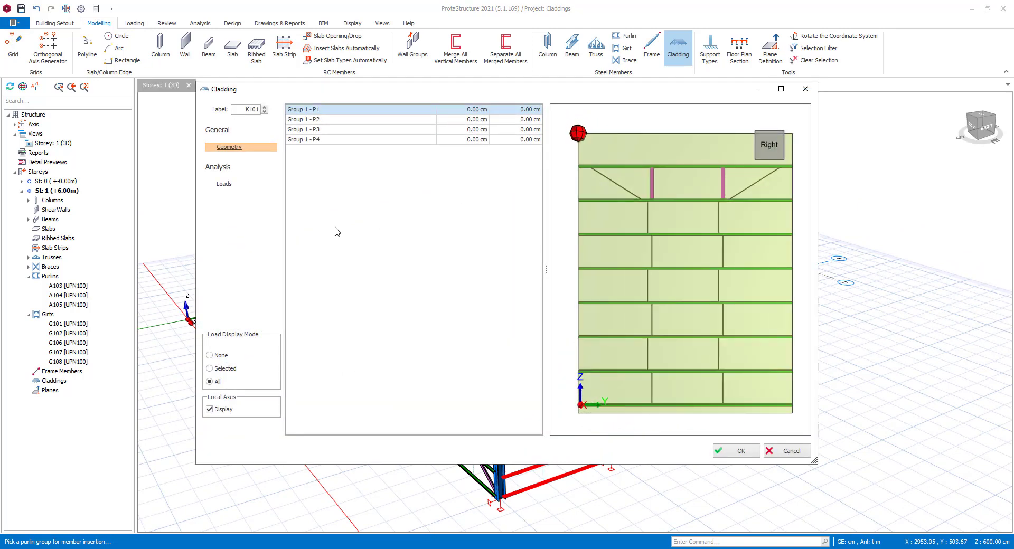
left_click(336, 119)
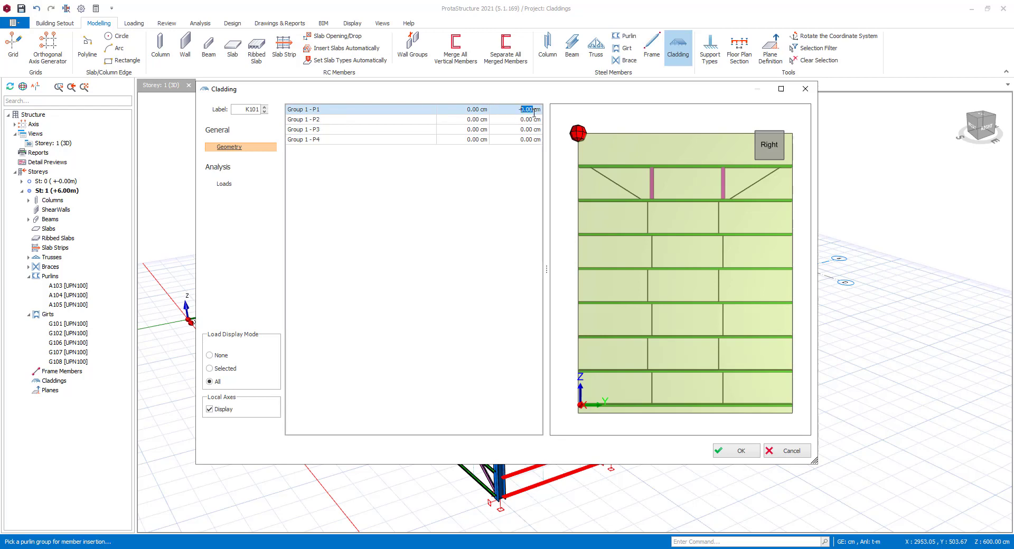
type("-50.00")
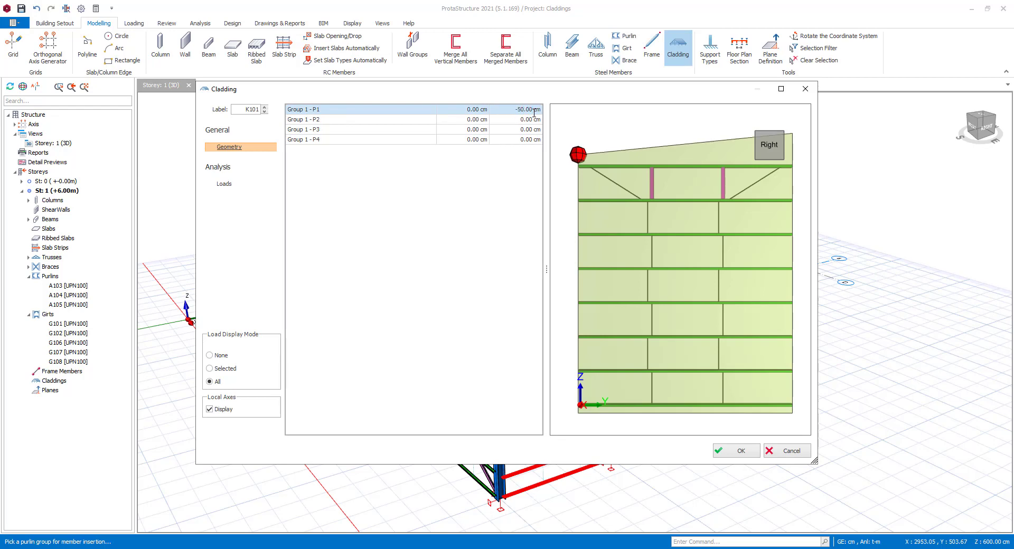
mouse_move(224, 183)
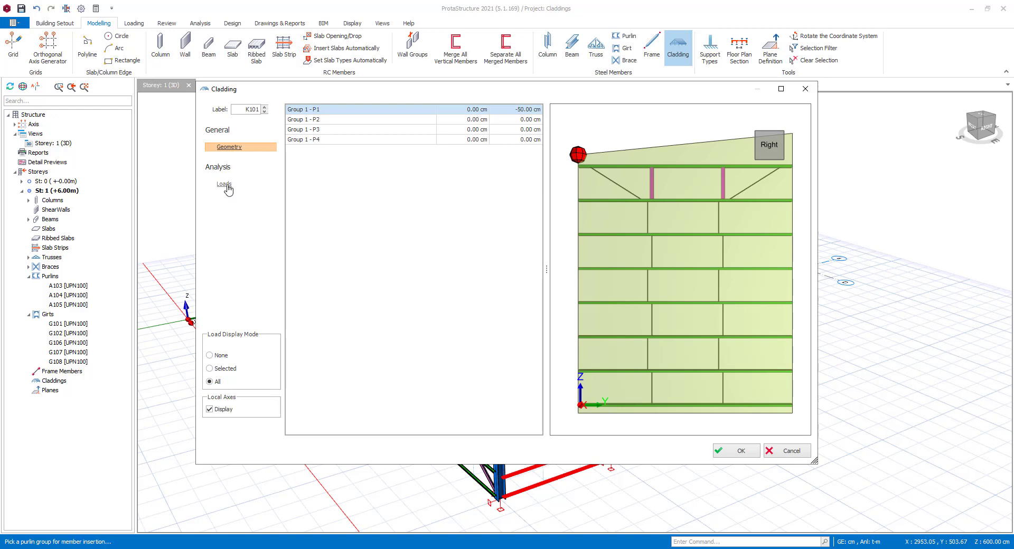
In K101's Loads page, select wind case Wx and add a new load L1
left_click(223, 184)
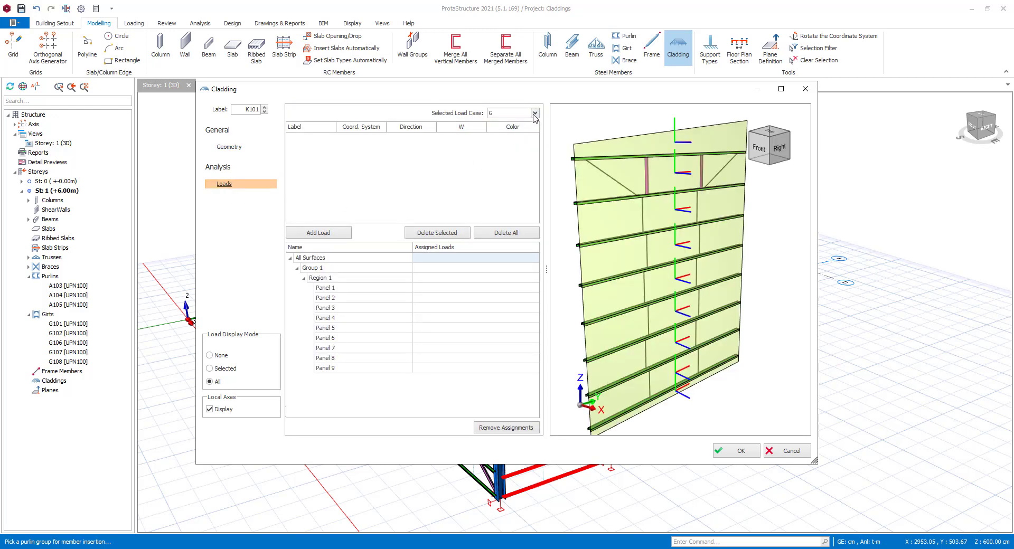
left_click(535, 113)
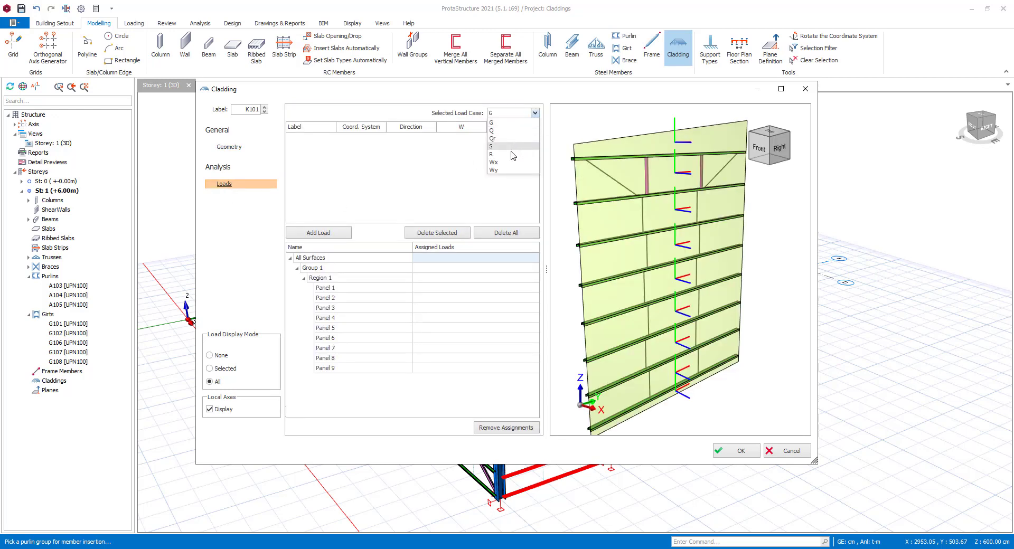
mouse_move(508, 162)
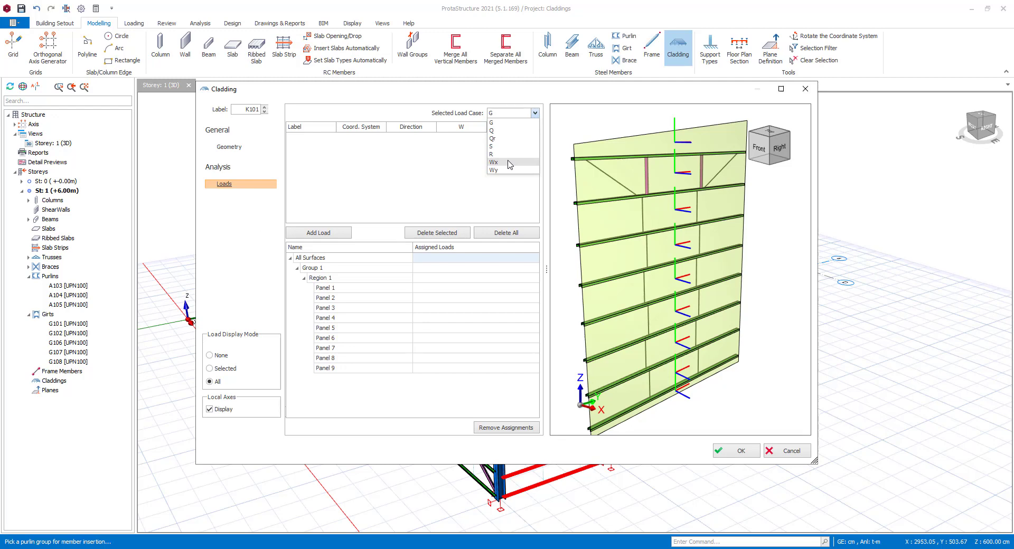
left_click(494, 163)
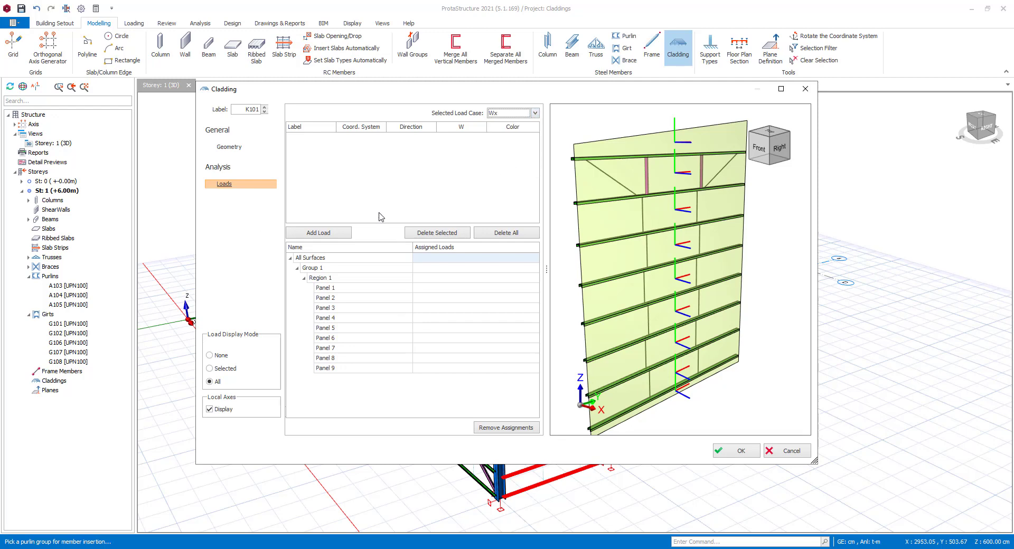
left_click(318, 233)
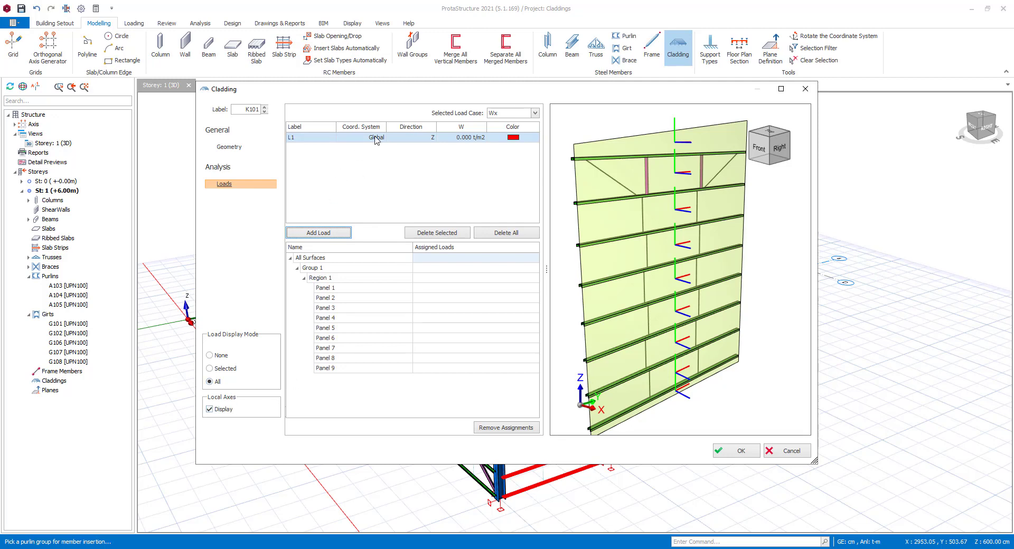
Set L1 to the local coordinate system, direction 3, at -0.200 t/m2
left_click(375, 137)
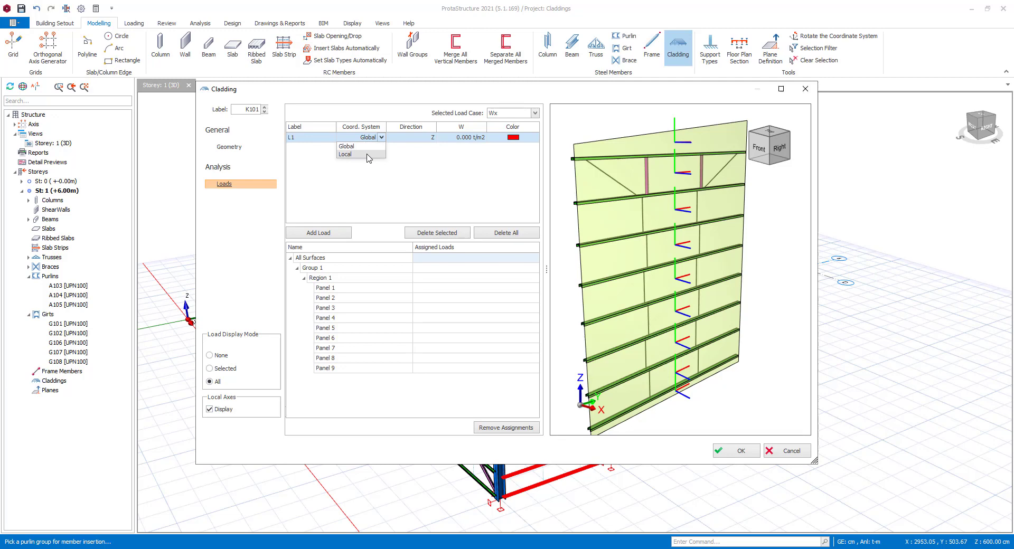
left_click(346, 154)
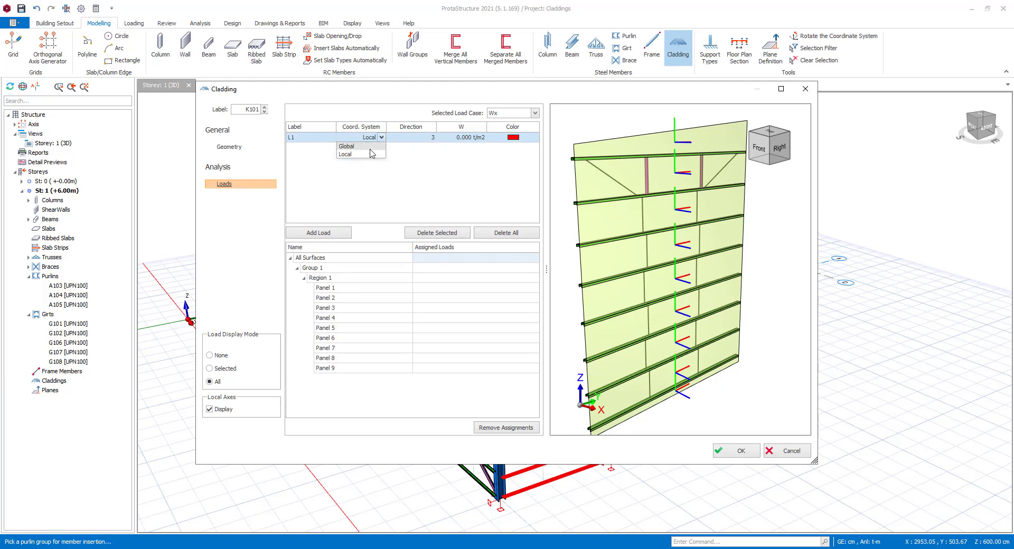
left_click(347, 154)
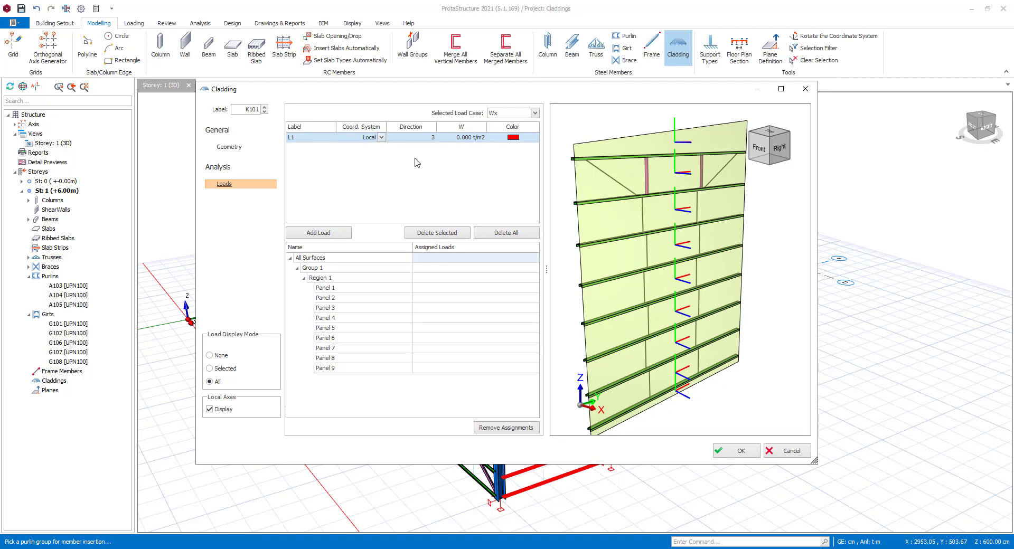
left_click(426, 137)
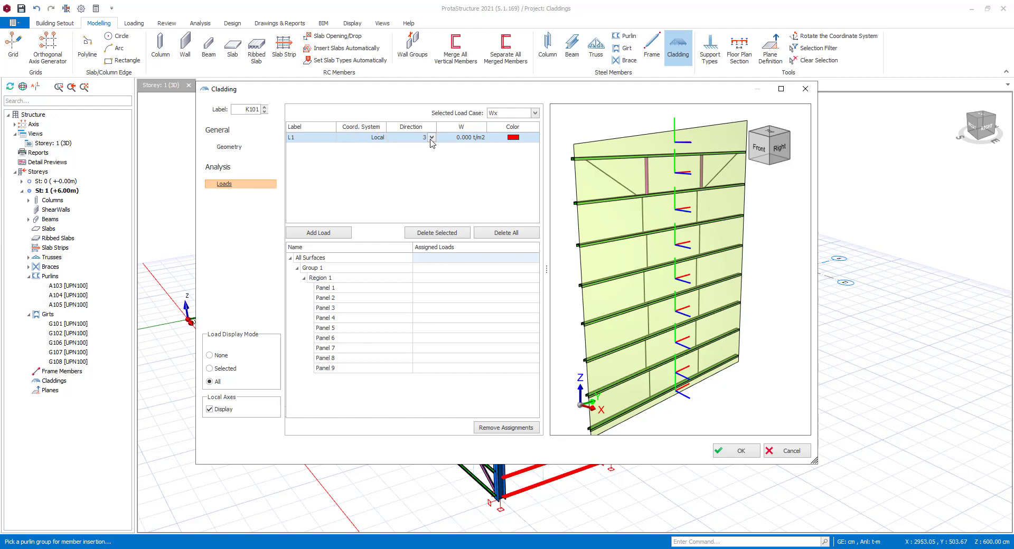
left_click(431, 137)
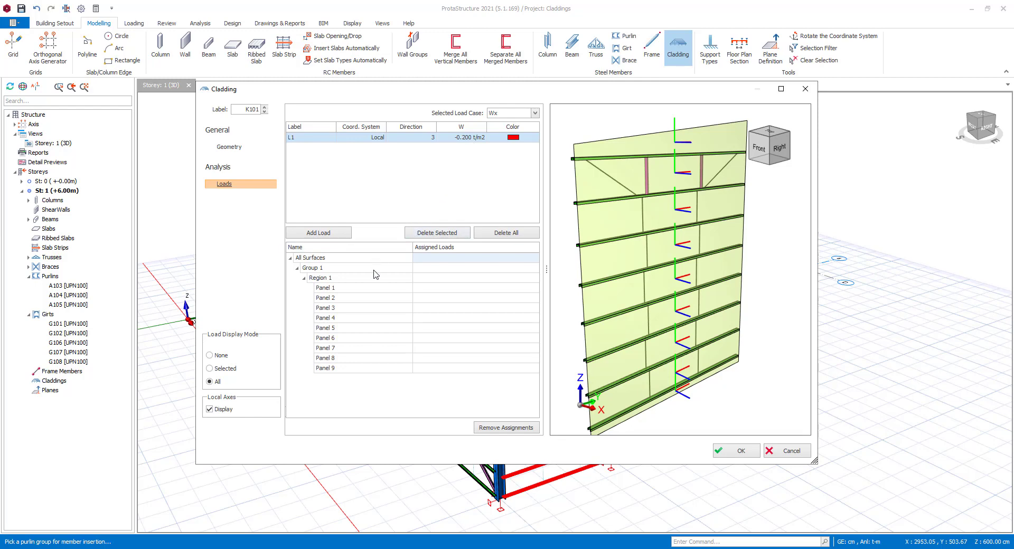
Assign L1 to Panel 7, then to Region 1 so all nine K101 panels carry it
left_click(313, 269)
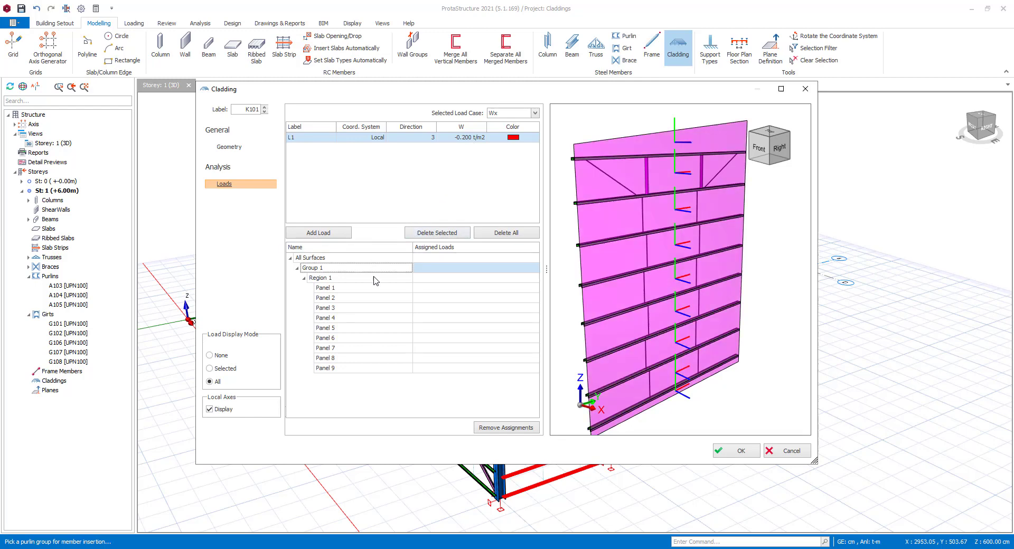
left_click(325, 287)
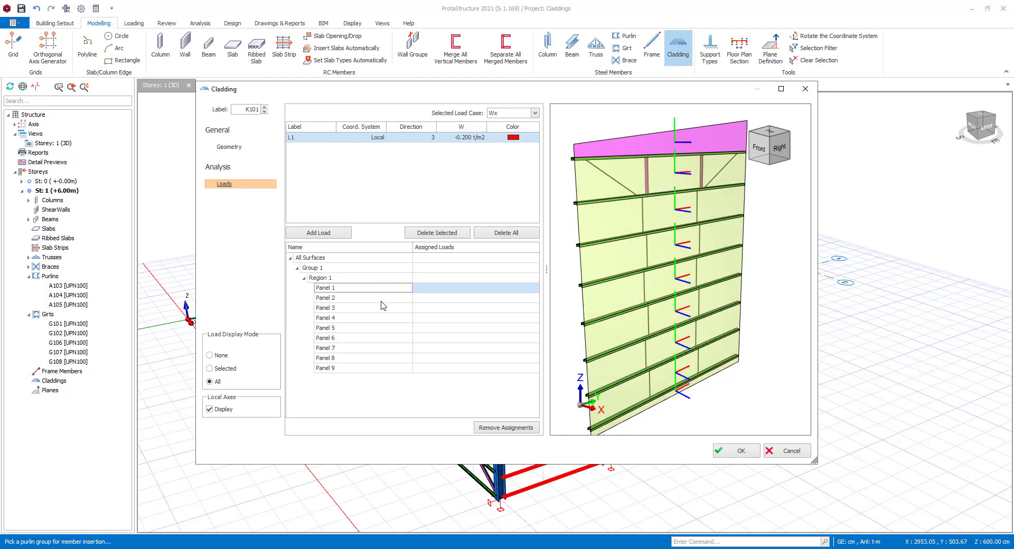
left_click(325, 348)
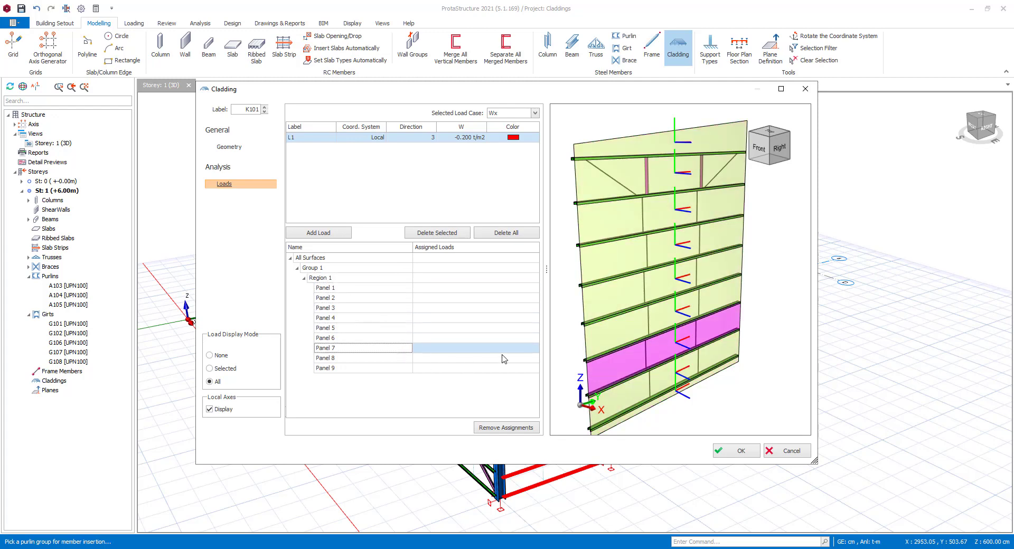
left_click(476, 349)
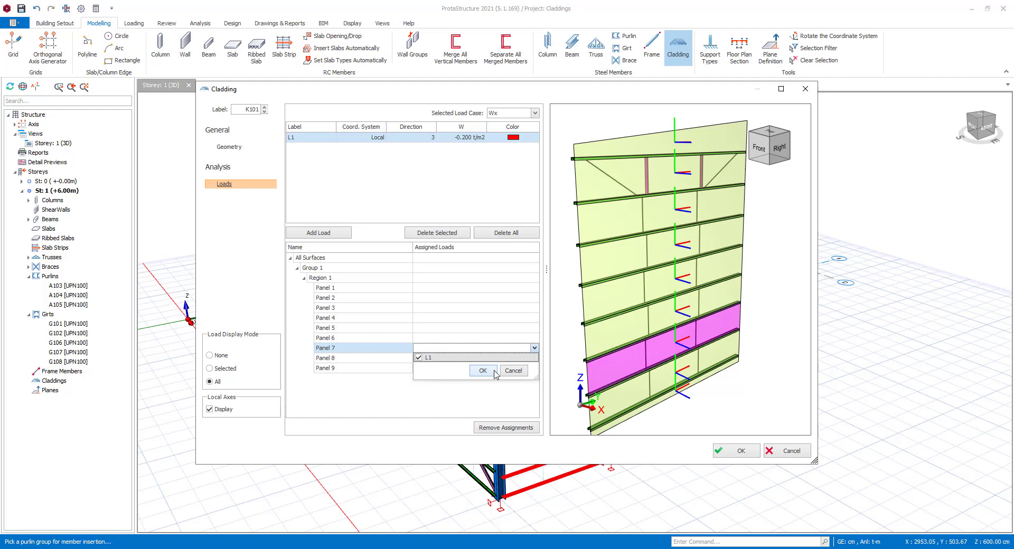
left_click(482, 371)
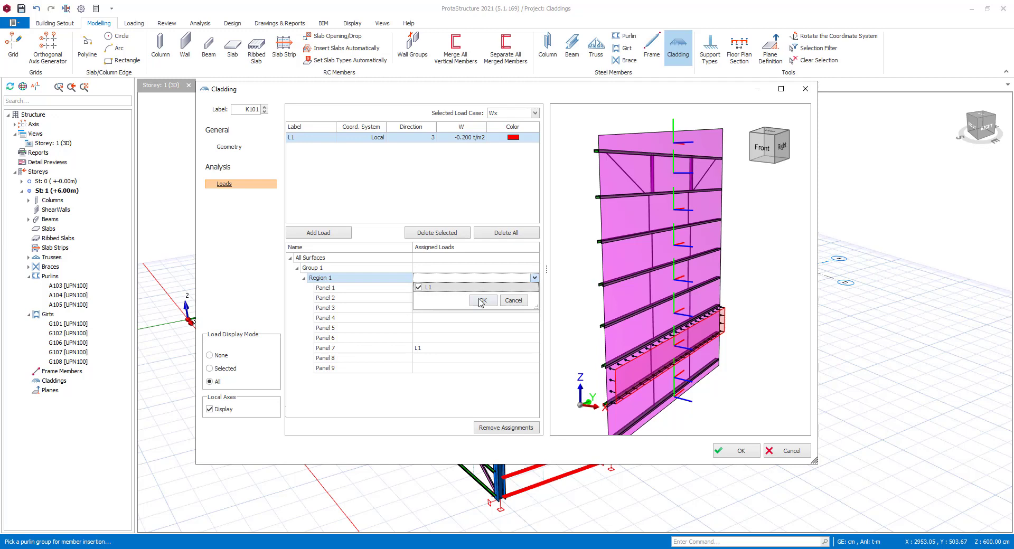
left_click(481, 301)
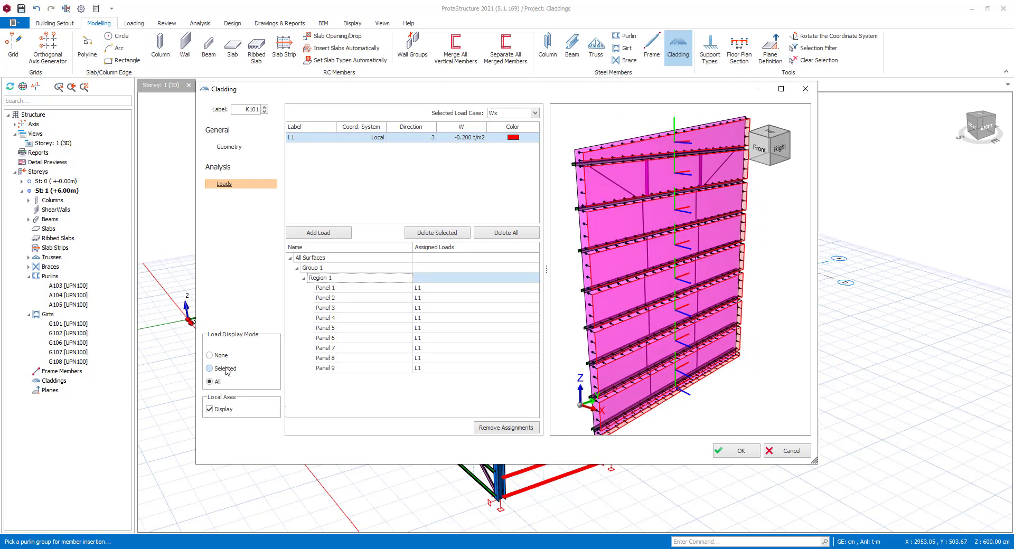
left_click(209, 369)
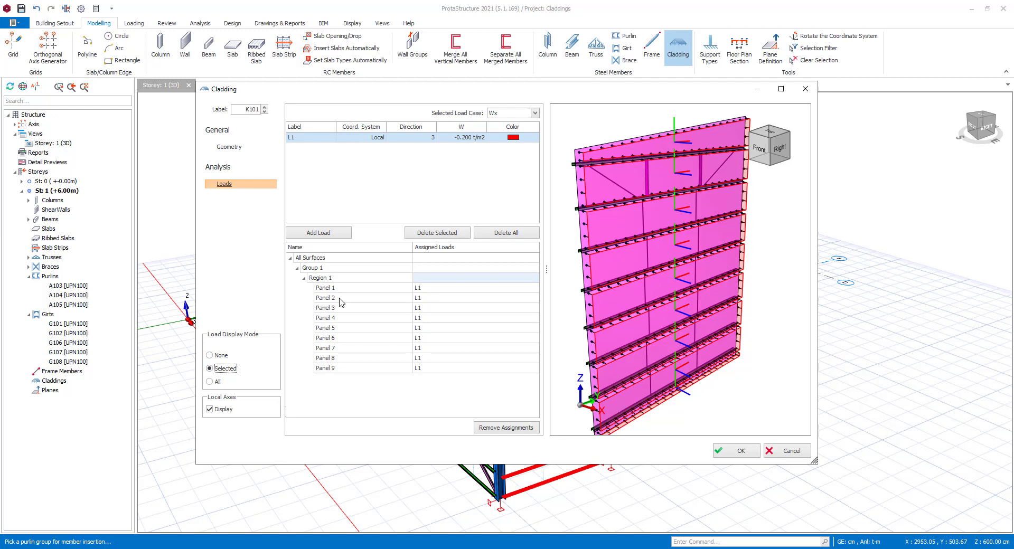
left_click(325, 308)
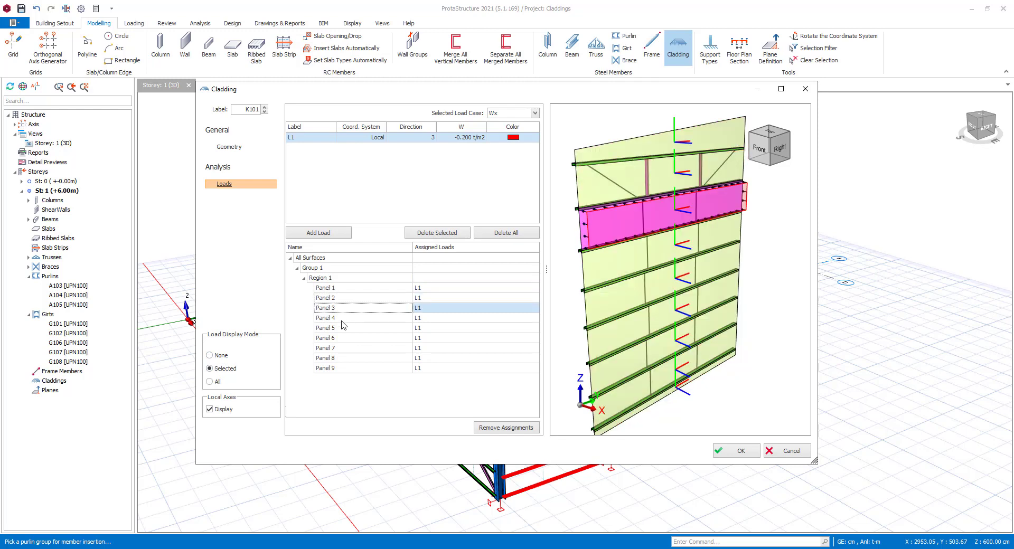
left_click(325, 348)
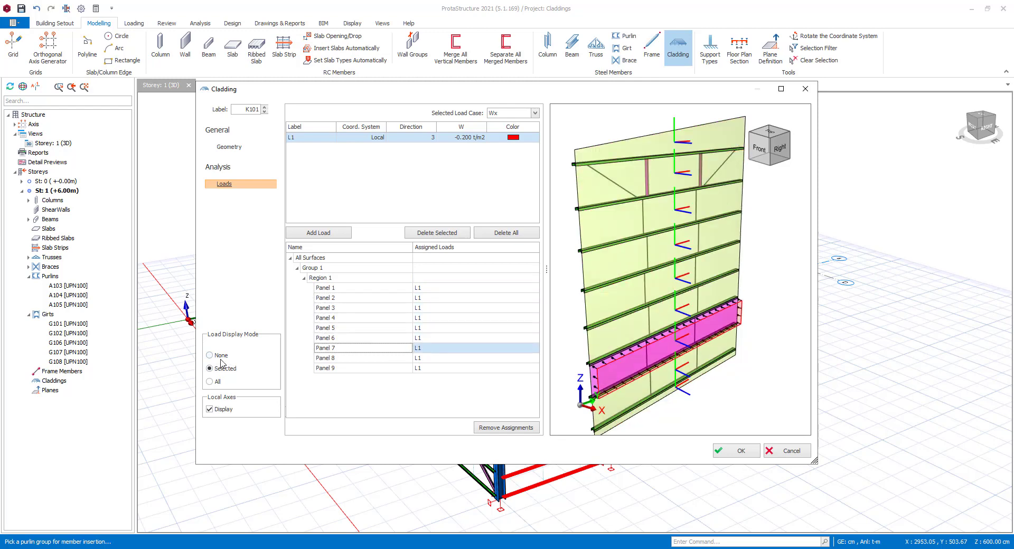
left_click(209, 355)
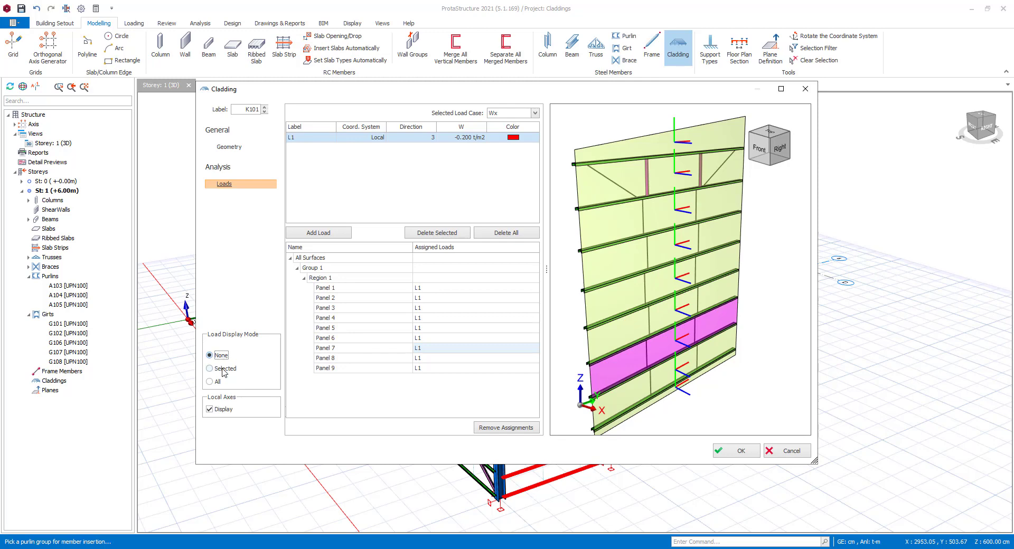
left_click(209, 382)
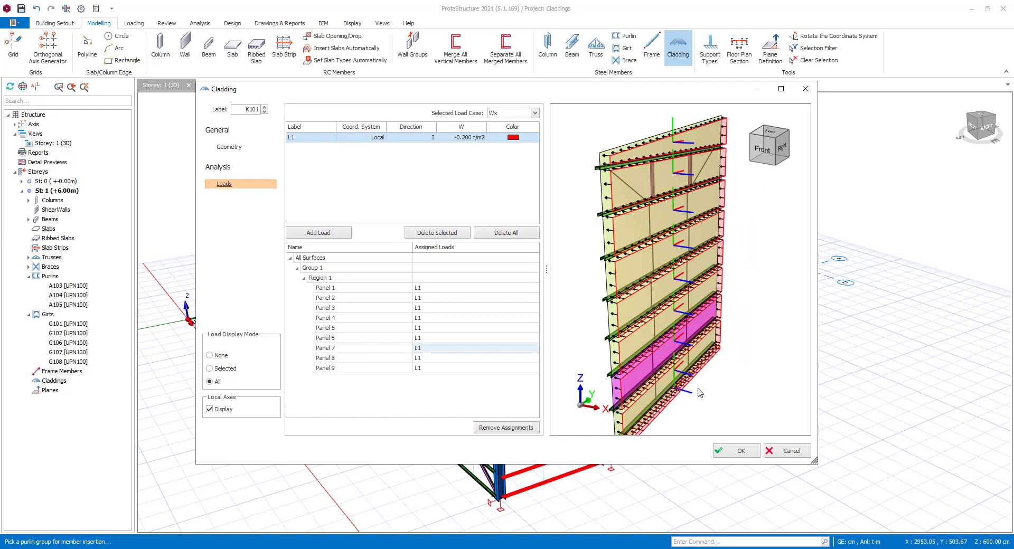
mouse_move(736, 450)
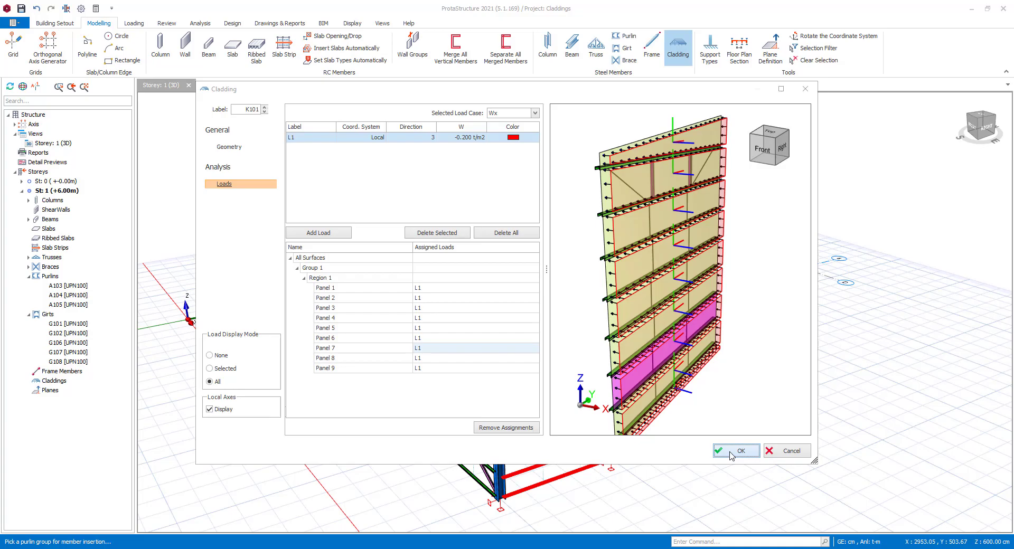
Confirm K101, locate edges Group 1-P1, P3, Group 2-P2, P4 of K102, and go to its loads
left_click(735, 450)
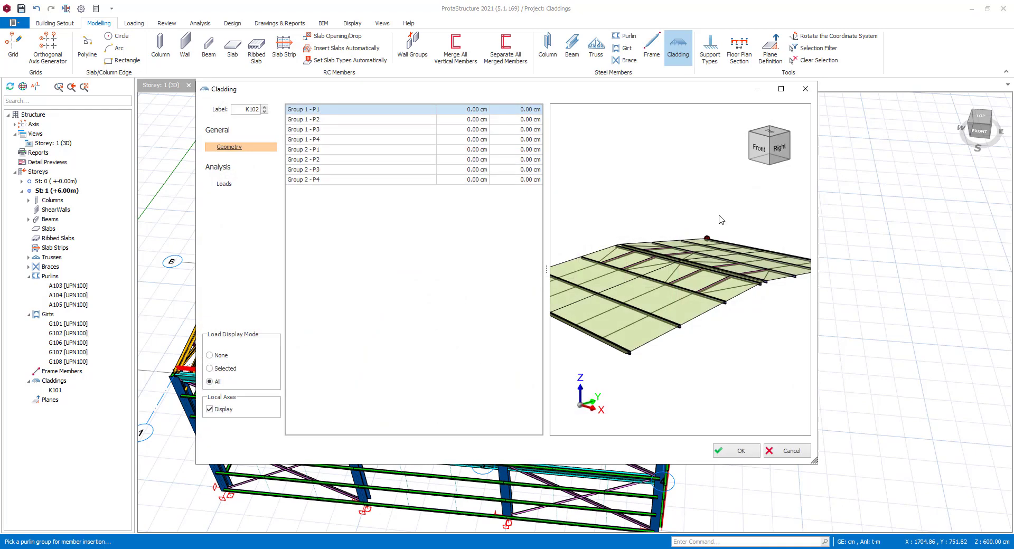
left_click(769, 145)
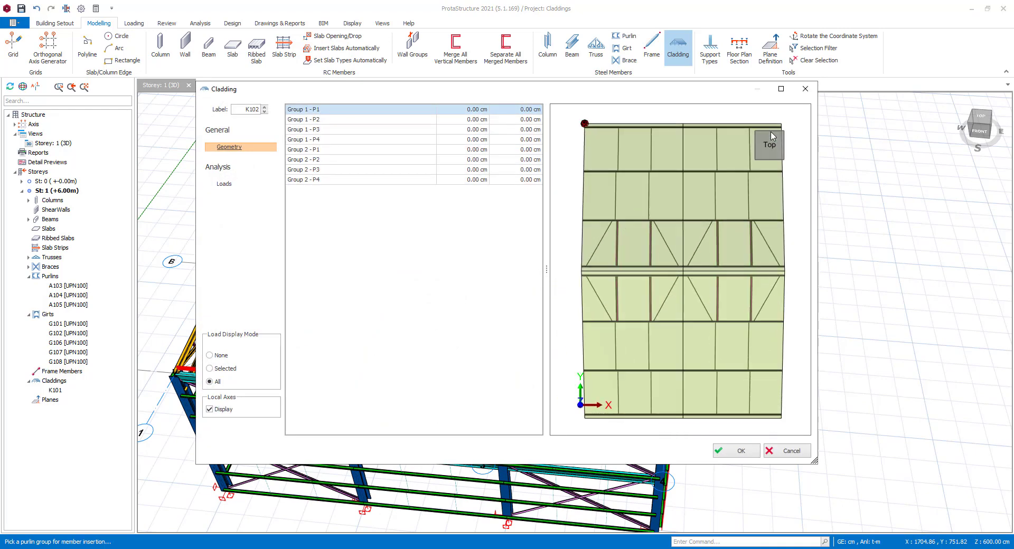
left_click(316, 129)
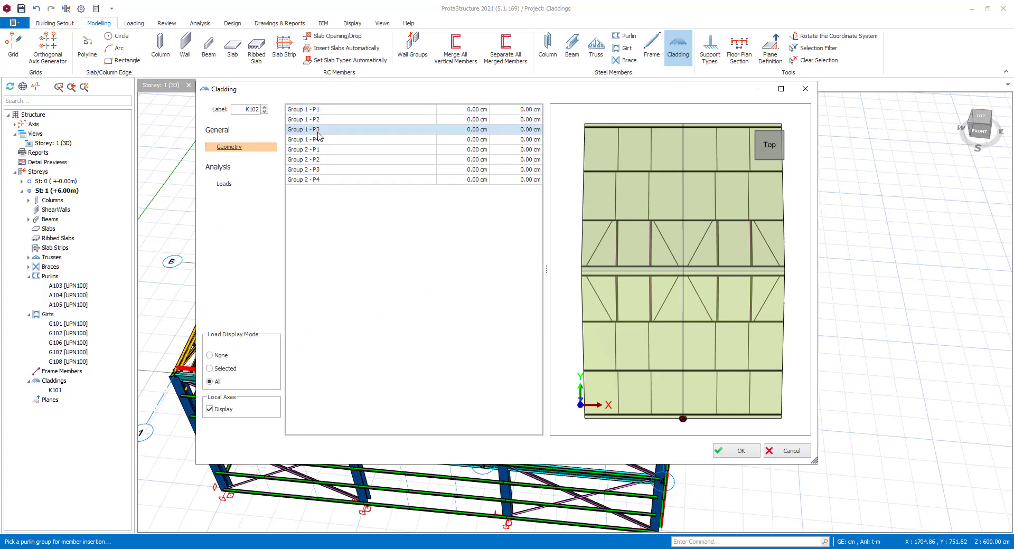
left_click(304, 160)
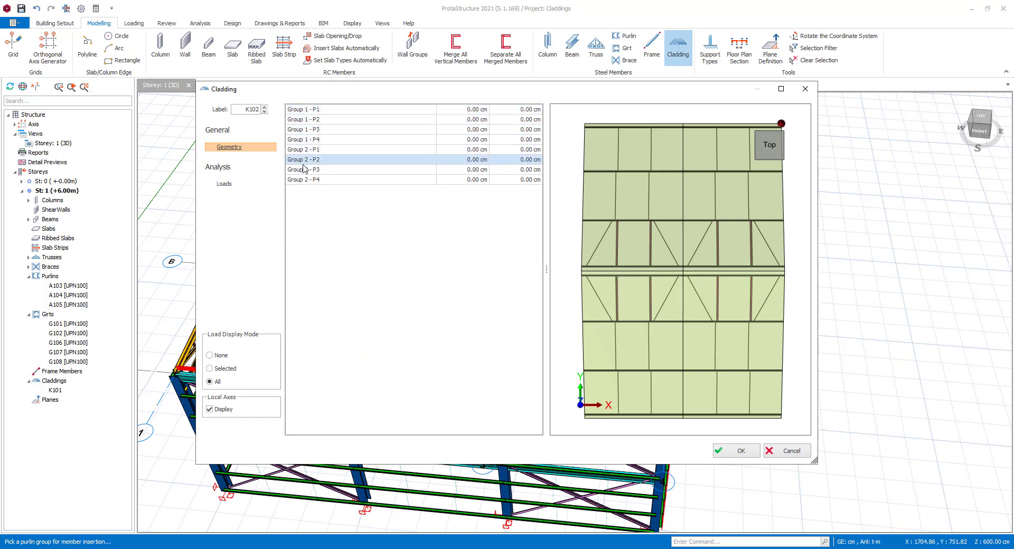
left_click(303, 179)
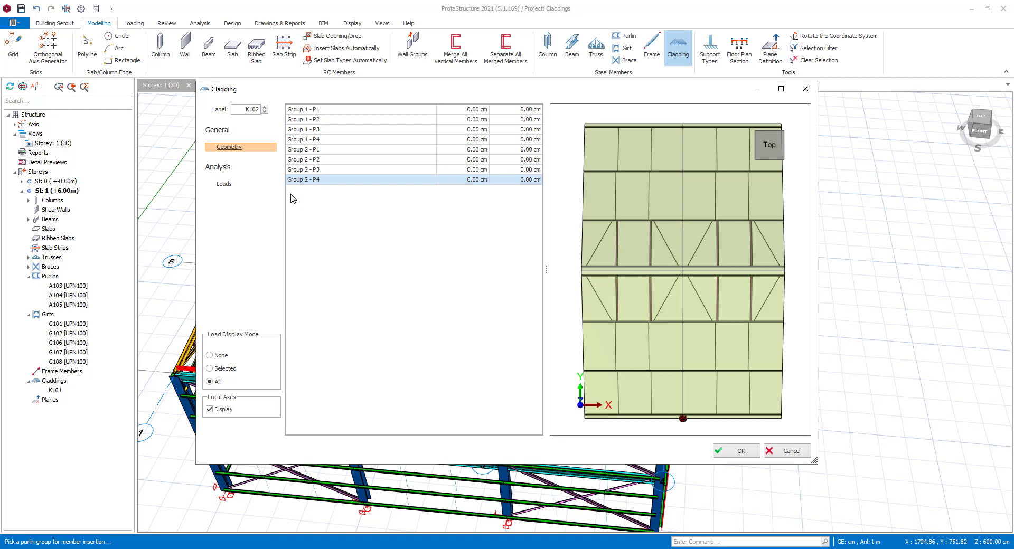
left_click(223, 183)
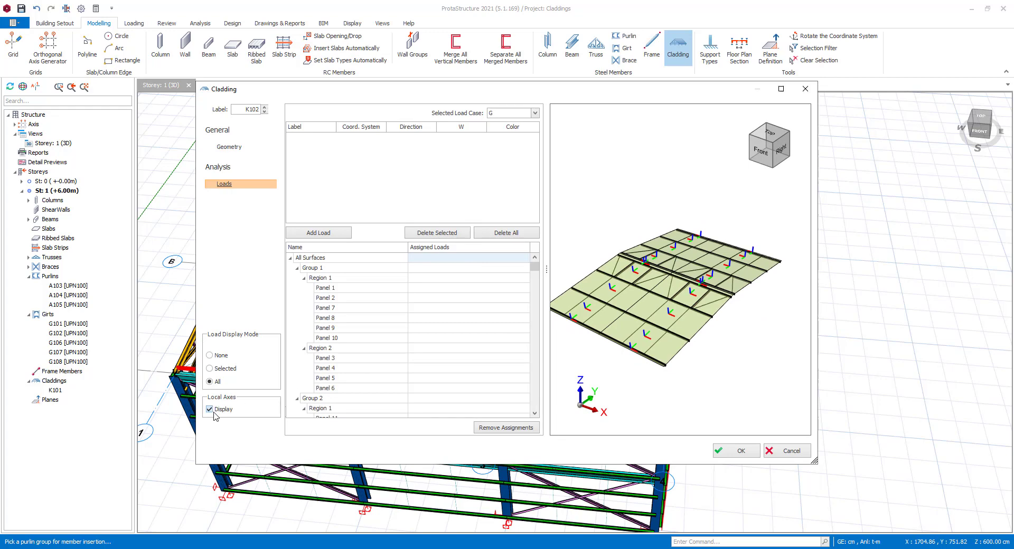
Hide local axes and add loads L2 (-0.400 t/m2) and L3 (-0.600 t/m2) under case G
left_click(209, 409)
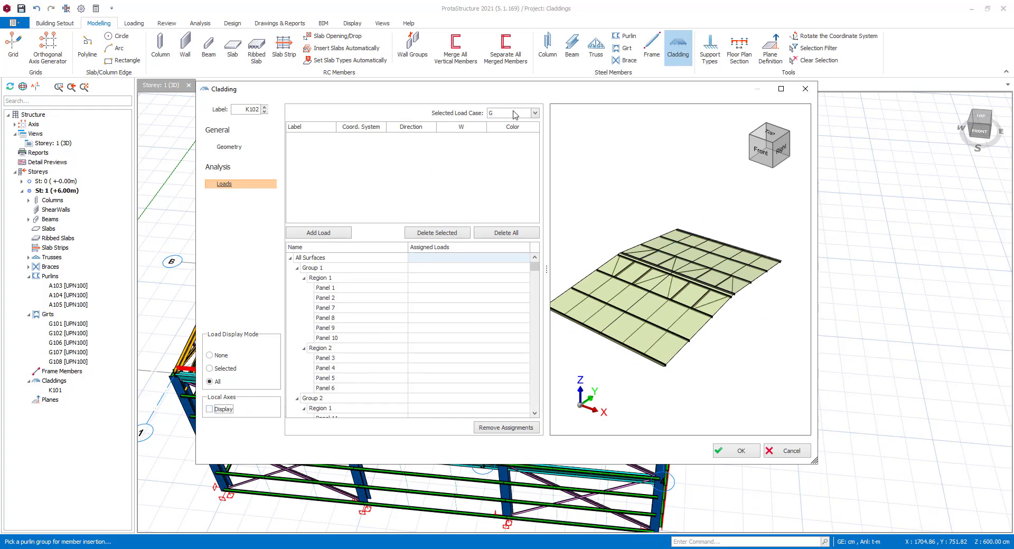
left_click(318, 232)
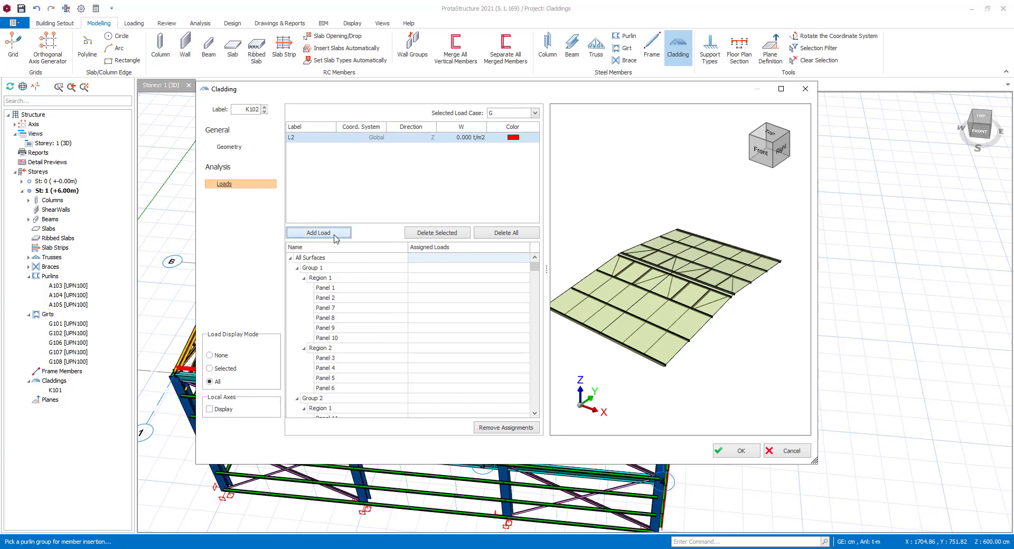
left_click(318, 232)
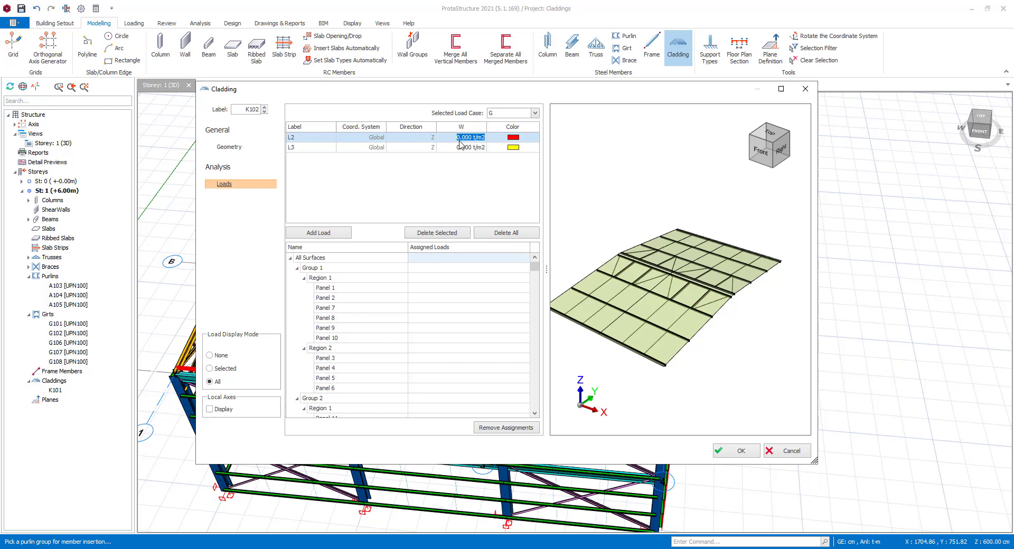
type("-0.000")
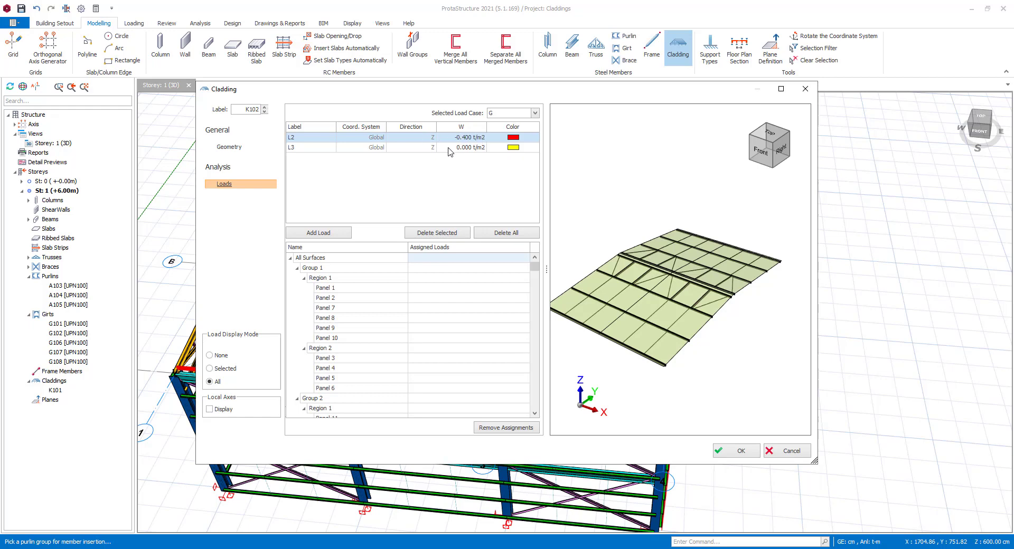
left_click(402, 147)
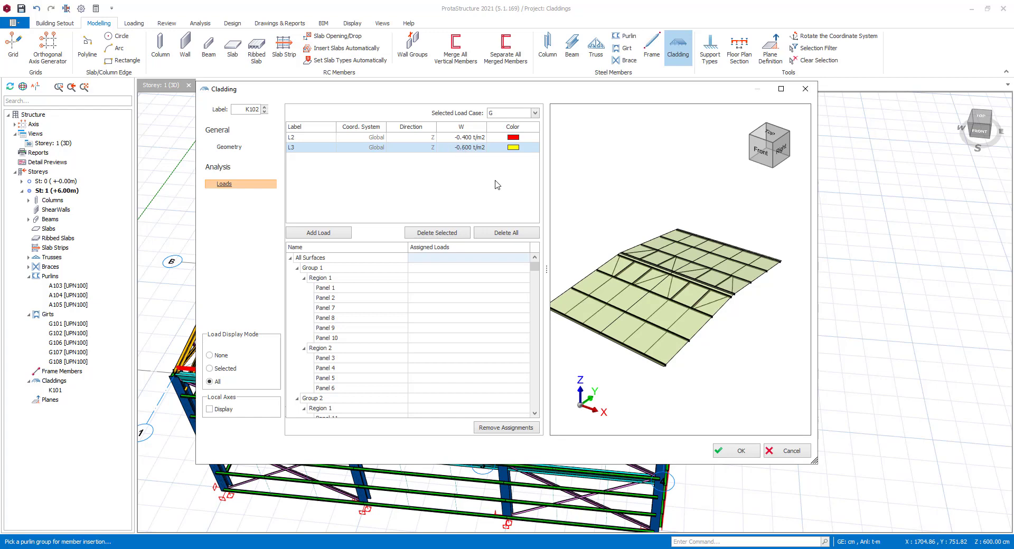
mouse_move(344, 275)
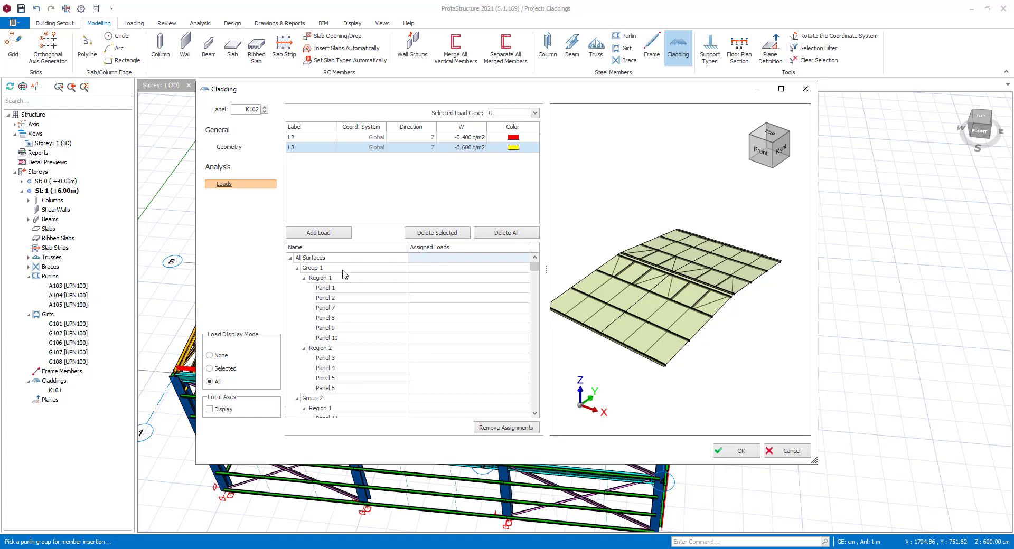
Assign L2 to Group 1 and Group 2 Region 2, and L3 to Group 2 Region 1 (Panel 18)
left_click(312, 267)
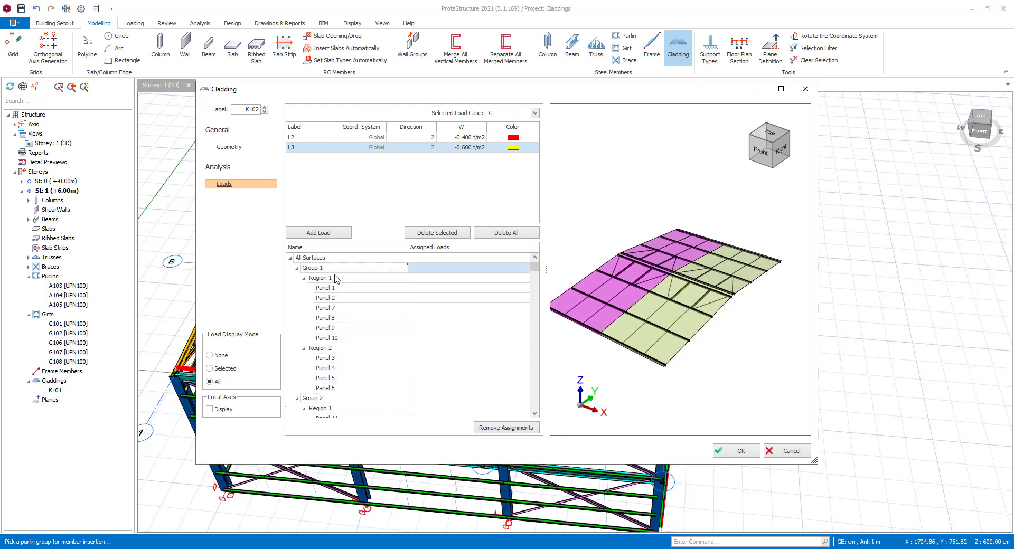
left_click(342, 349)
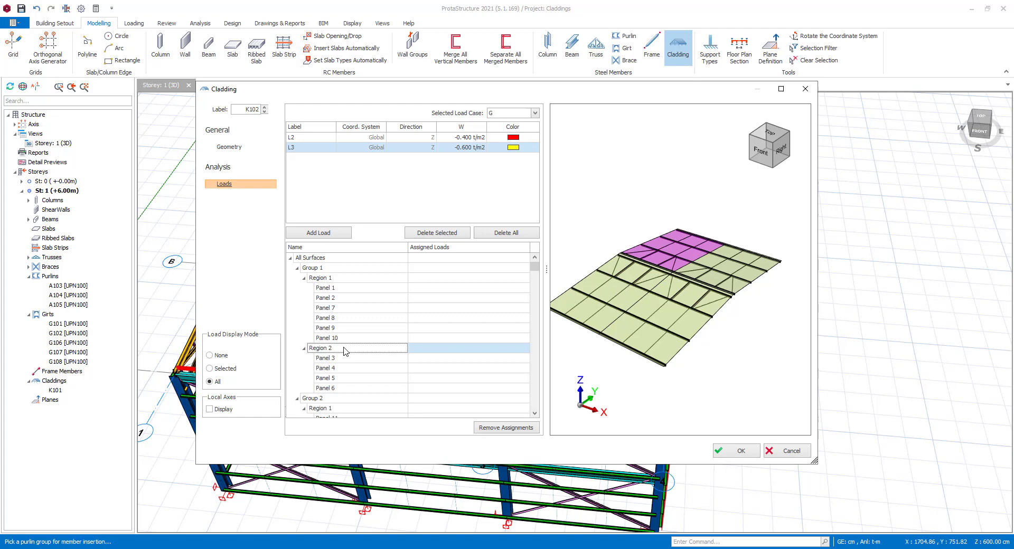
left_click(321, 278)
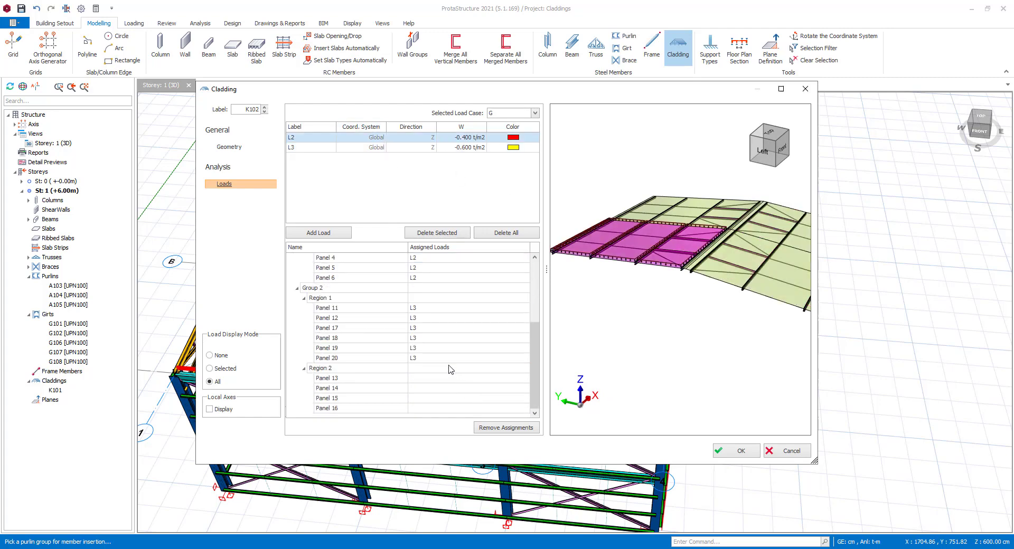
left_click(320, 369)
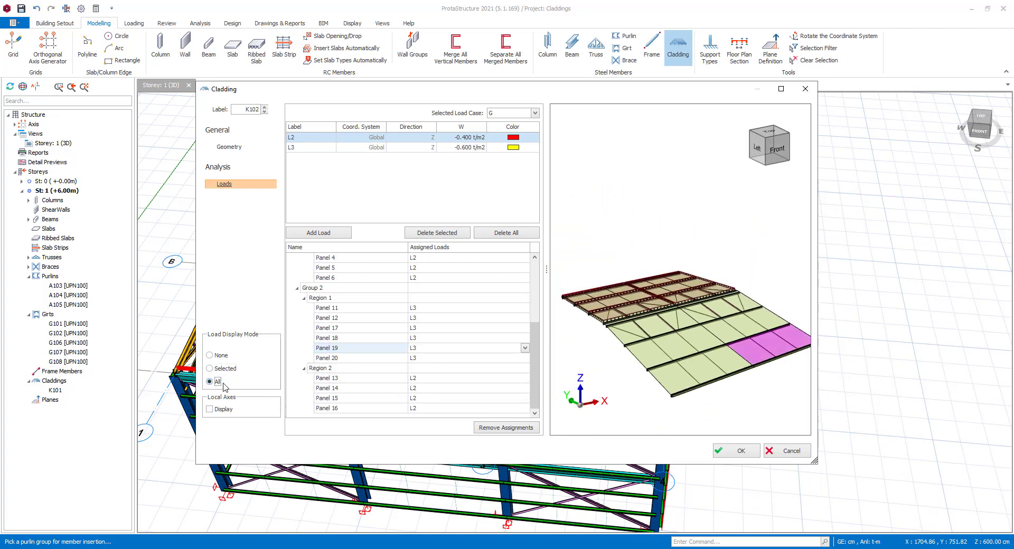
left_click(524, 338)
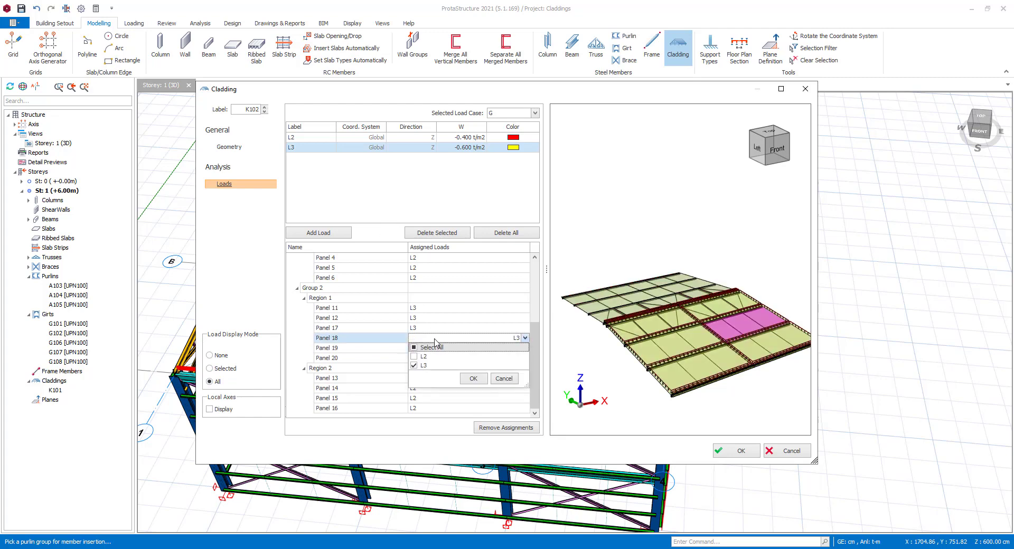
left_click(473, 378)
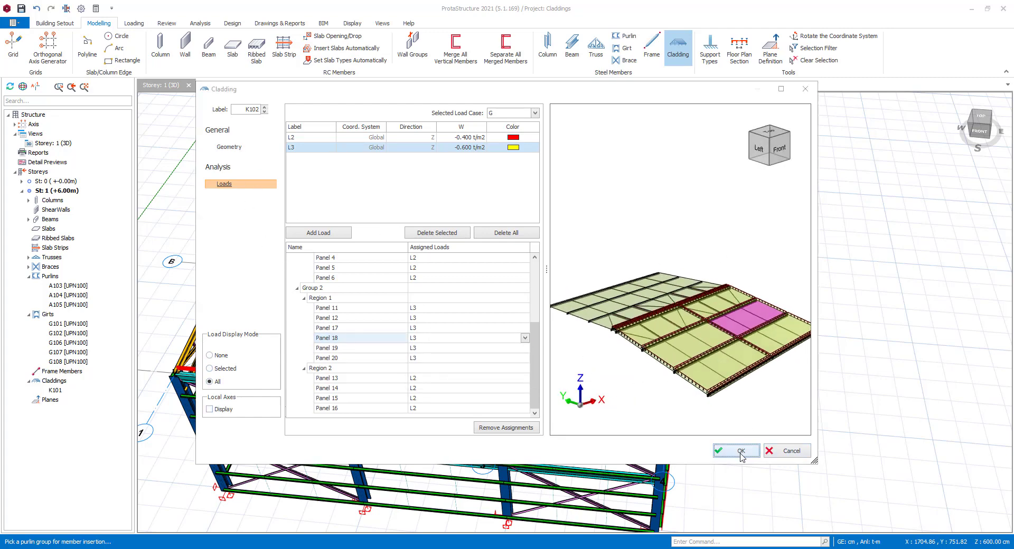
Accept cladding K102 and begin defining cladding K103
left_click(735, 450)
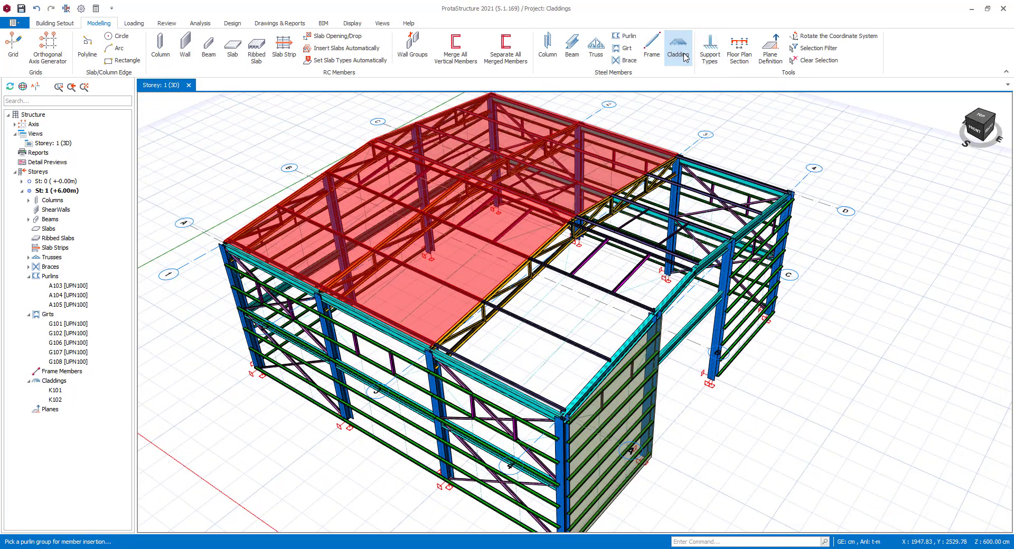
mouse_move(676, 44)
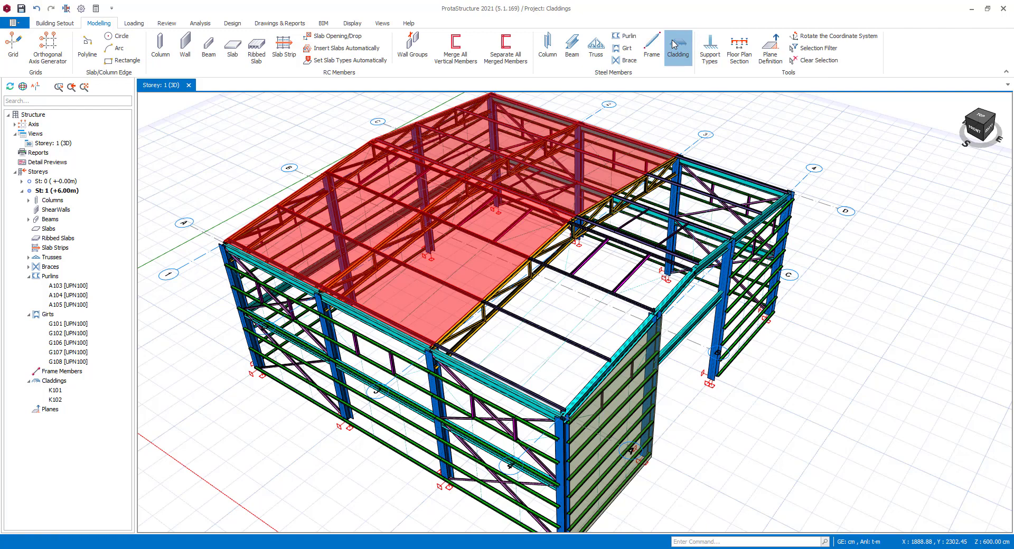
left_click(677, 46)
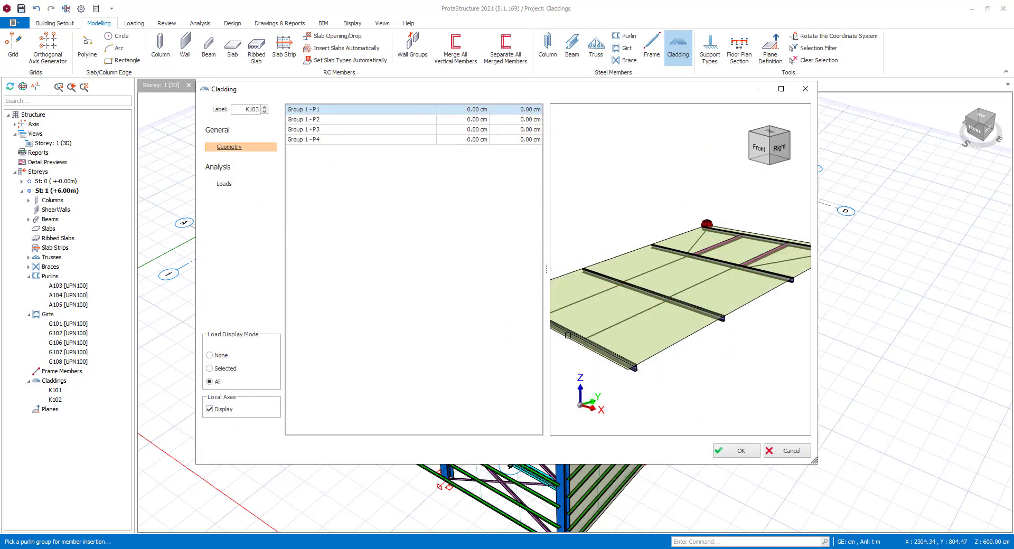
mouse_move(773, 133)
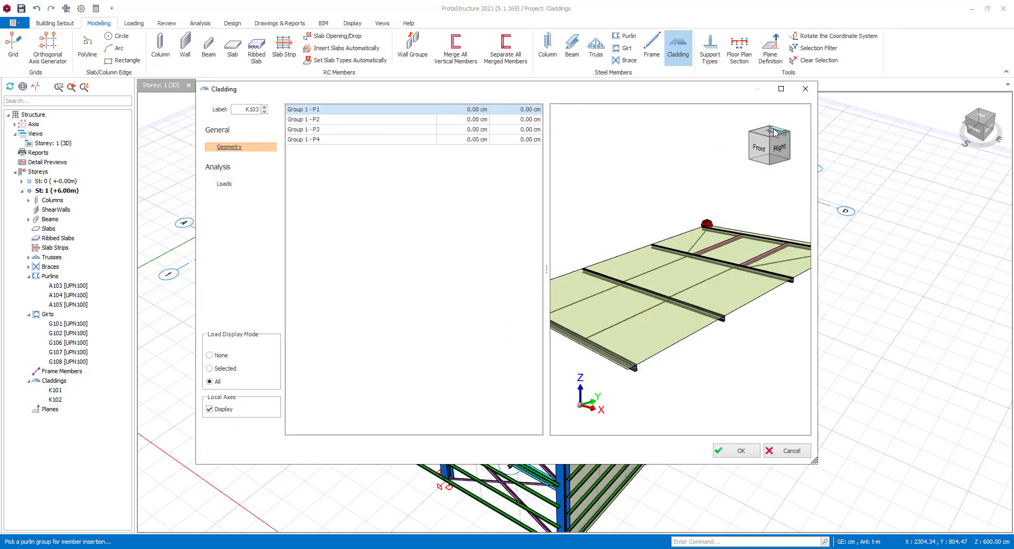
View K103 from the top and assign load L2 under case G to all Group 1 panels
left_click(770, 133)
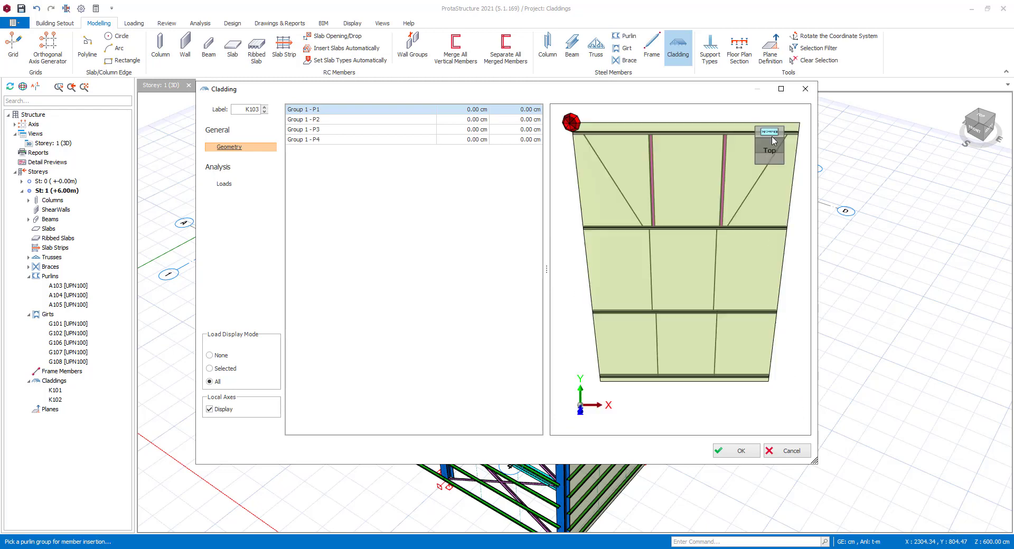
left_click(224, 184)
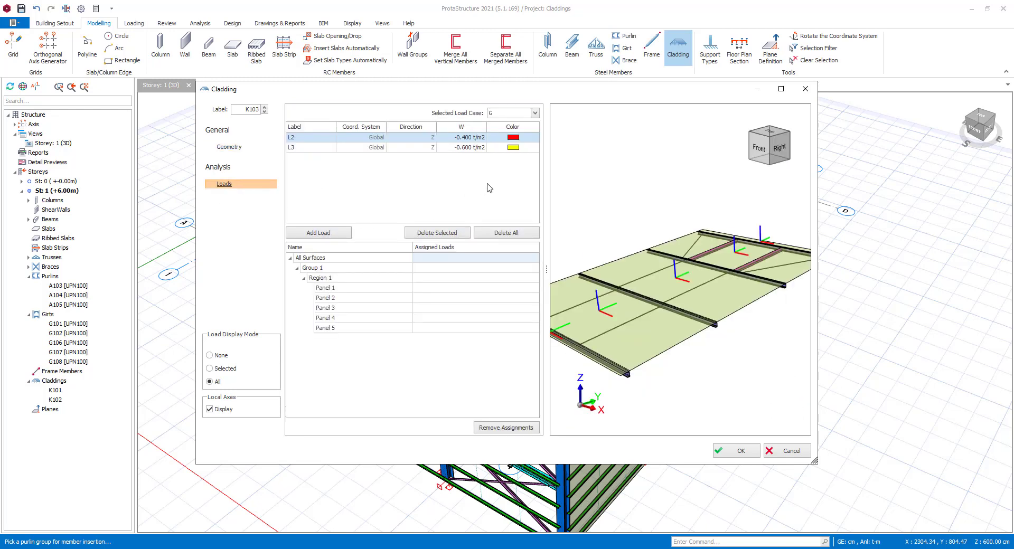
mouse_move(446, 144)
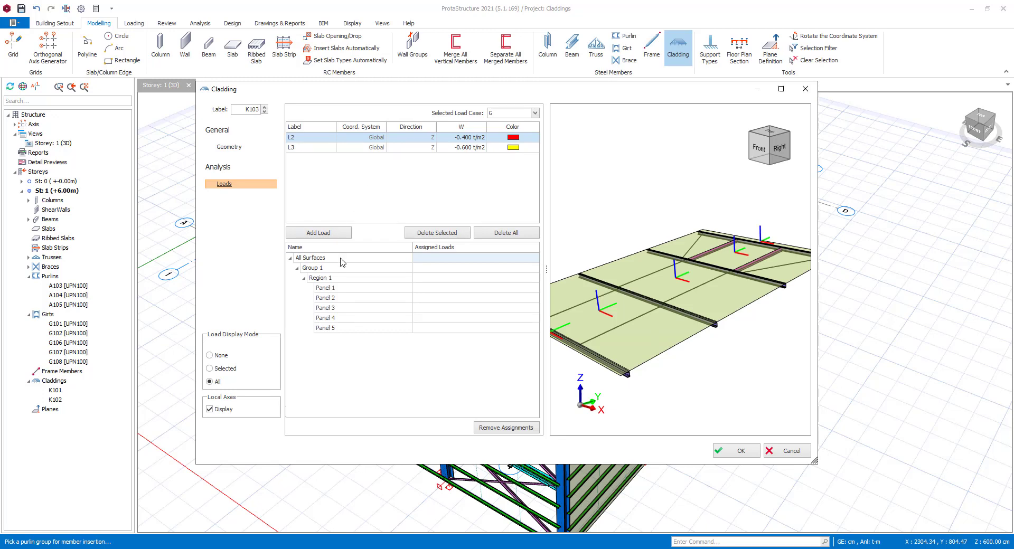
left_click(535, 268)
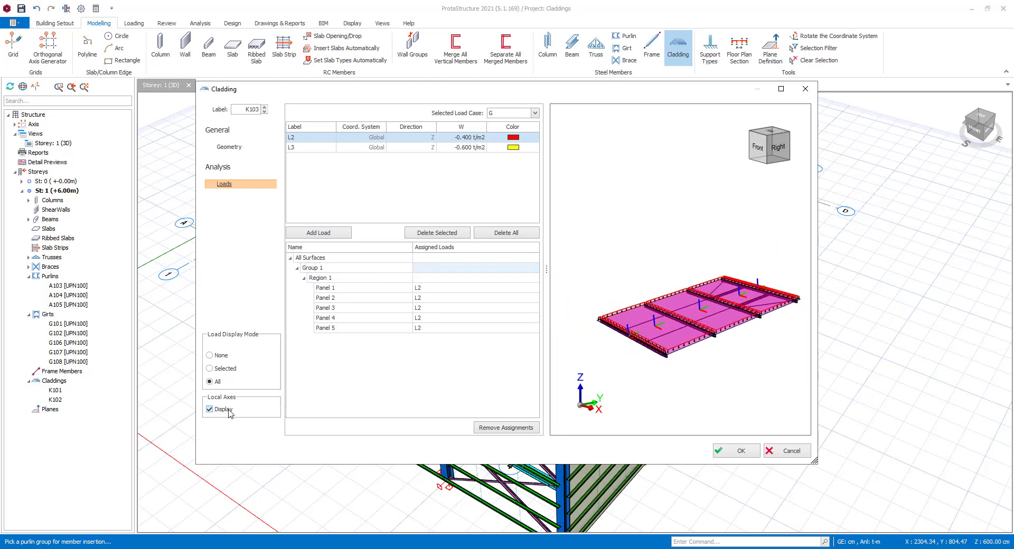
Under case Qr add load L4 at -0.100 t/m2, assign it to Group 1, and accept K103
left_click(535, 114)
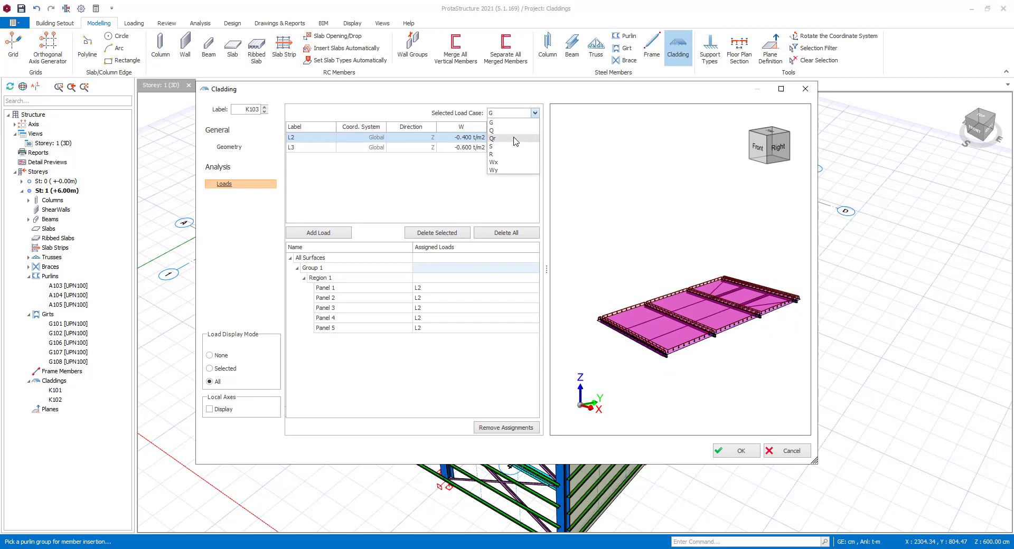
left_click(493, 138)
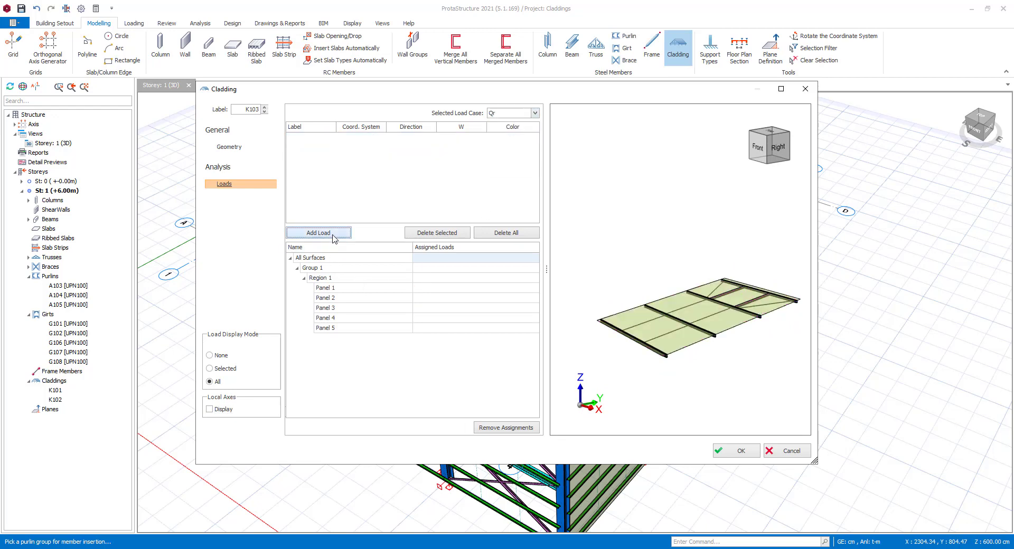
left_click(318, 232)
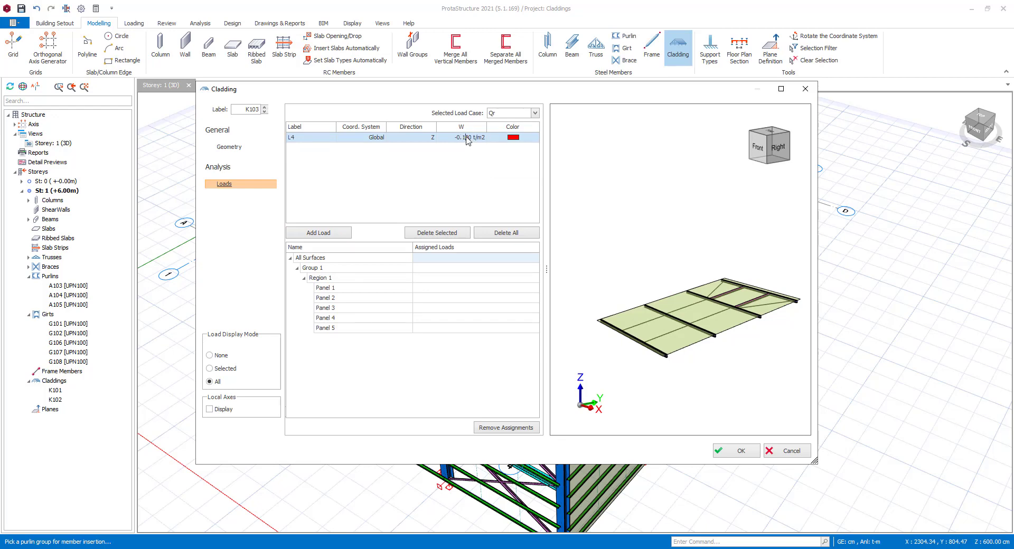
mouse_move(446, 273)
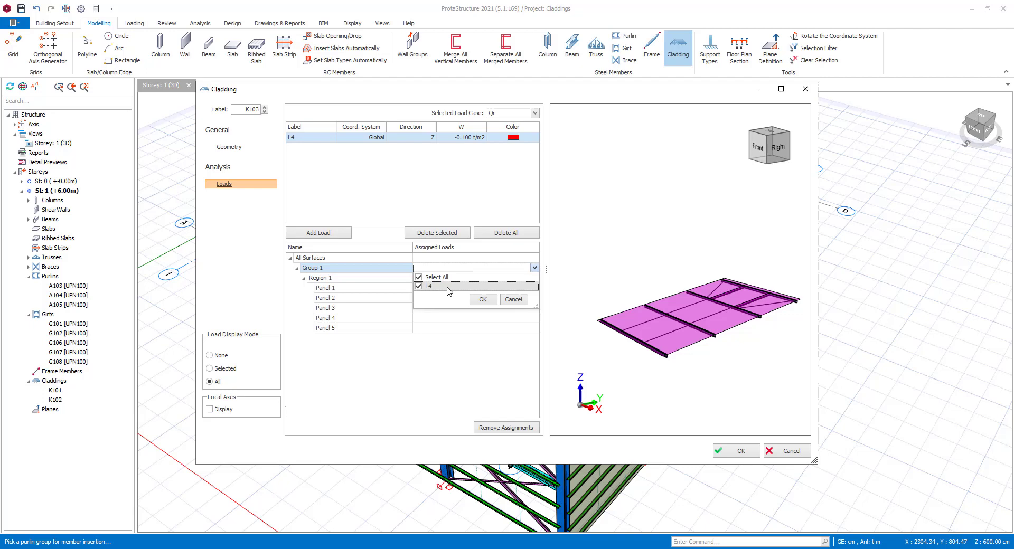
left_click(483, 299)
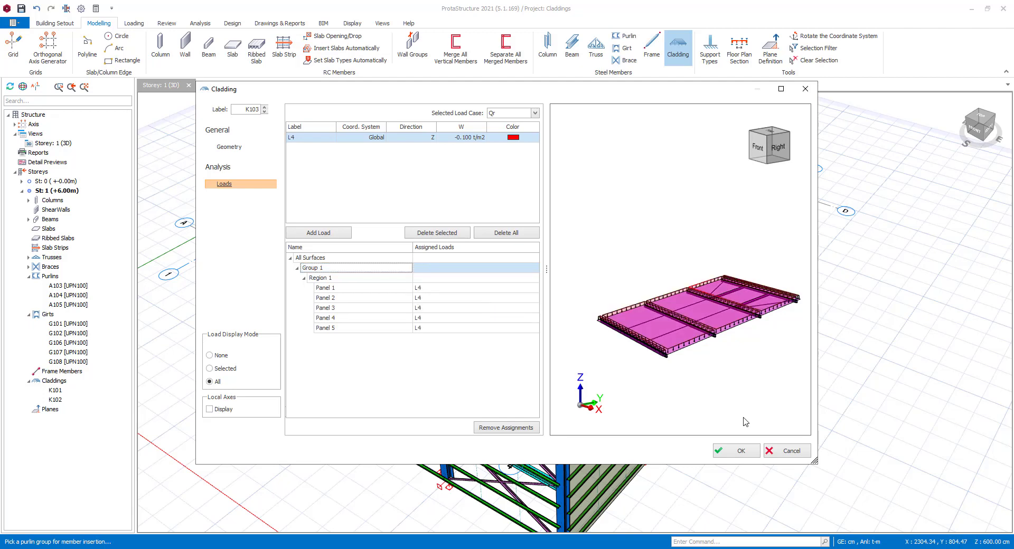
left_click(735, 451)
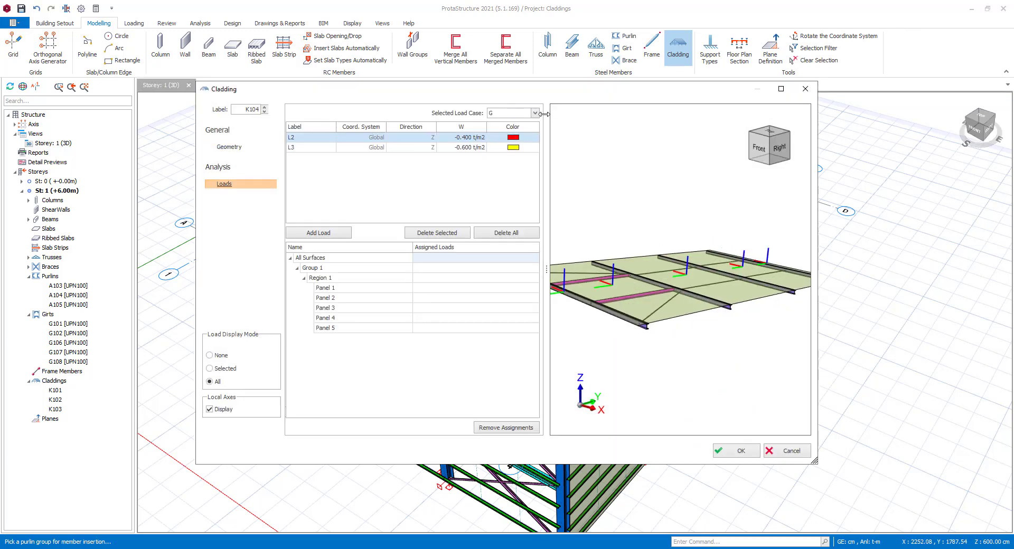
Assign L3 under G and L4 under Qr to K104's Panels 1–5 and accept the cladding
left_click(290, 147)
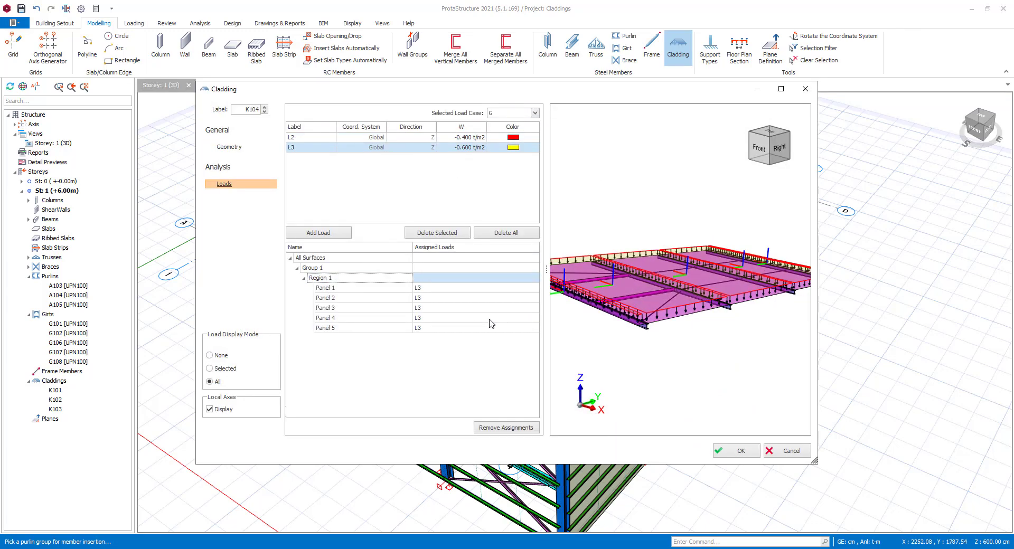
left_click(534, 113)
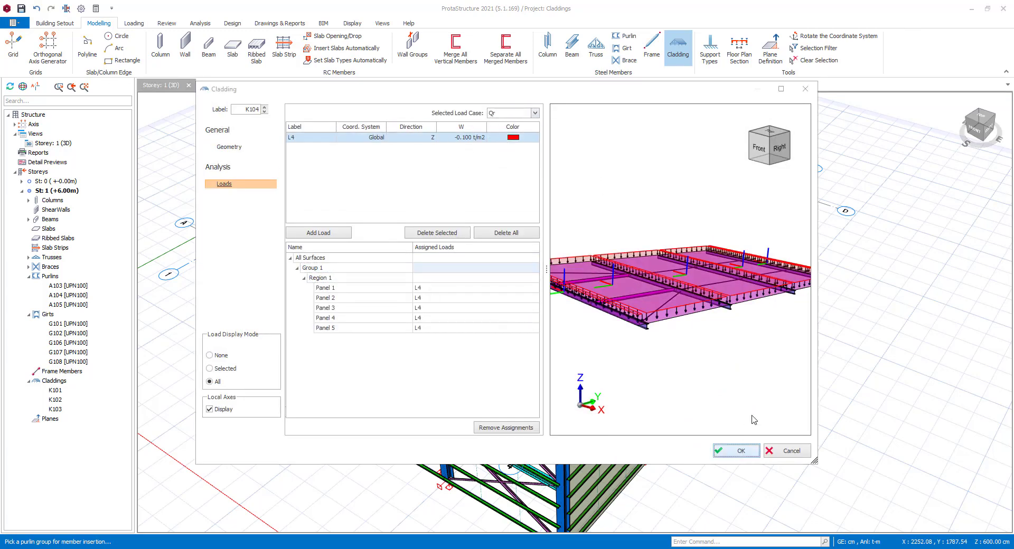
left_click(736, 450)
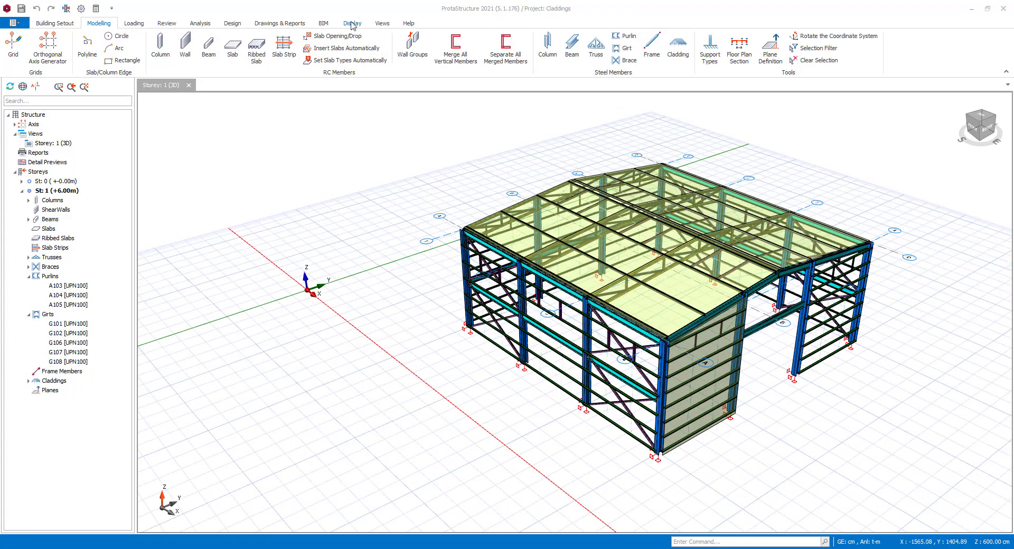
Toggle the Claddings layer off, on and off again, then select girt group G106
left_click(352, 23)
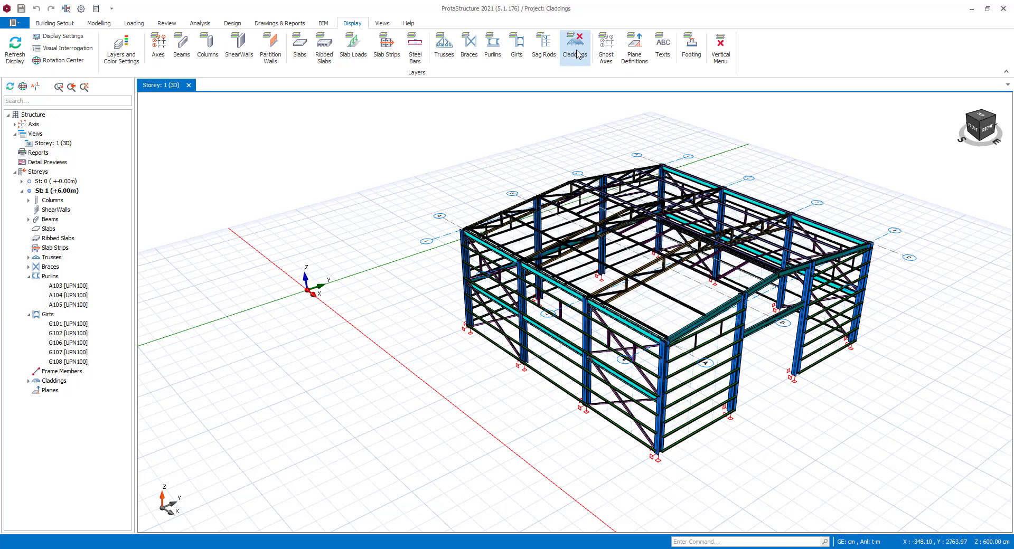
left_click(574, 43)
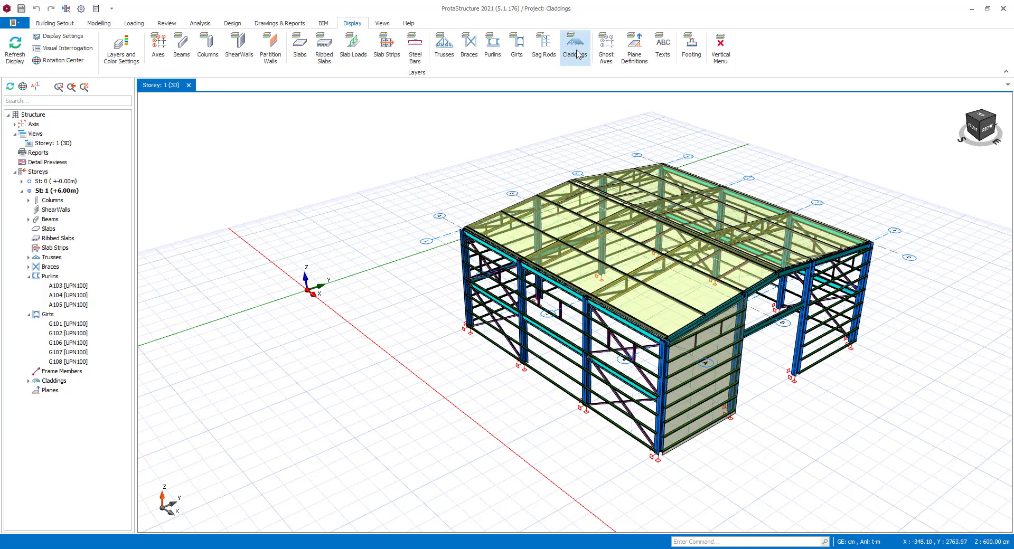
left_click(574, 43)
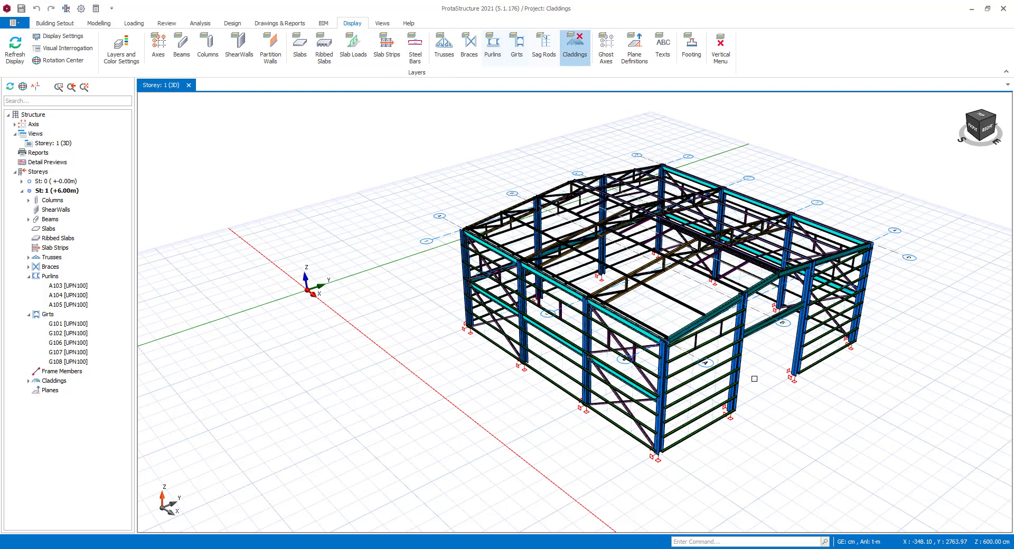
left_click(61, 343)
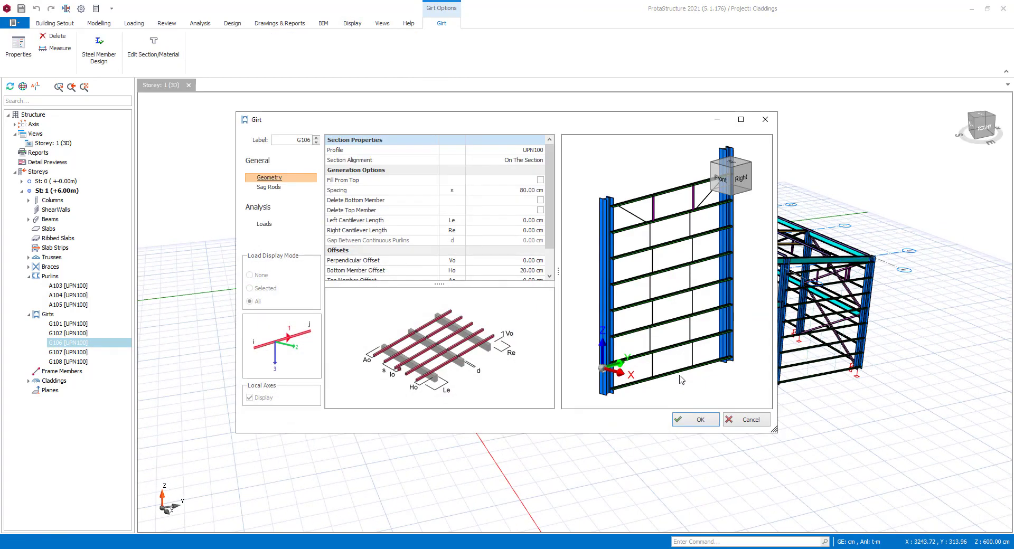
Review the Wx load case loads L1–L4 on girt G106 and confirm with OK
left_click(263, 224)
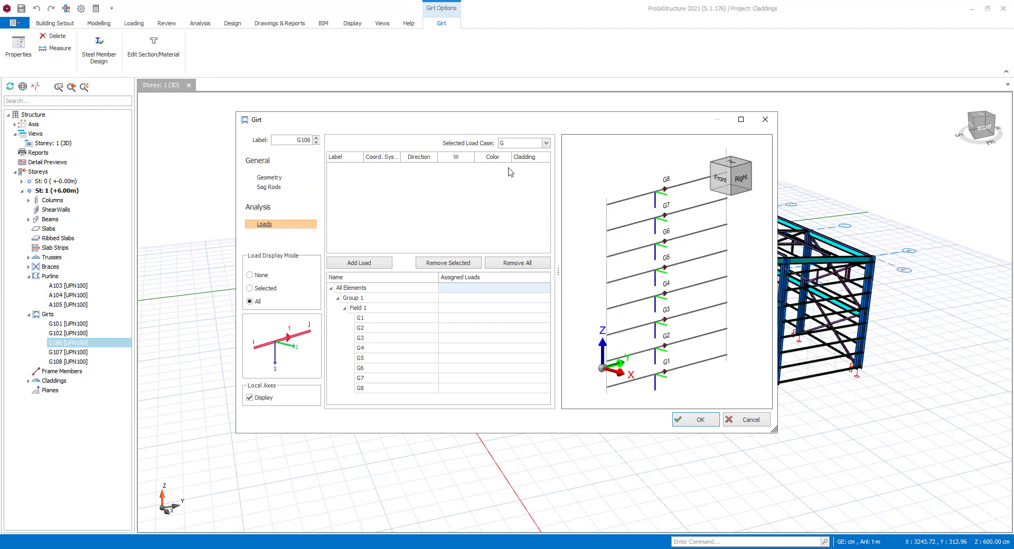
left_click(522, 142)
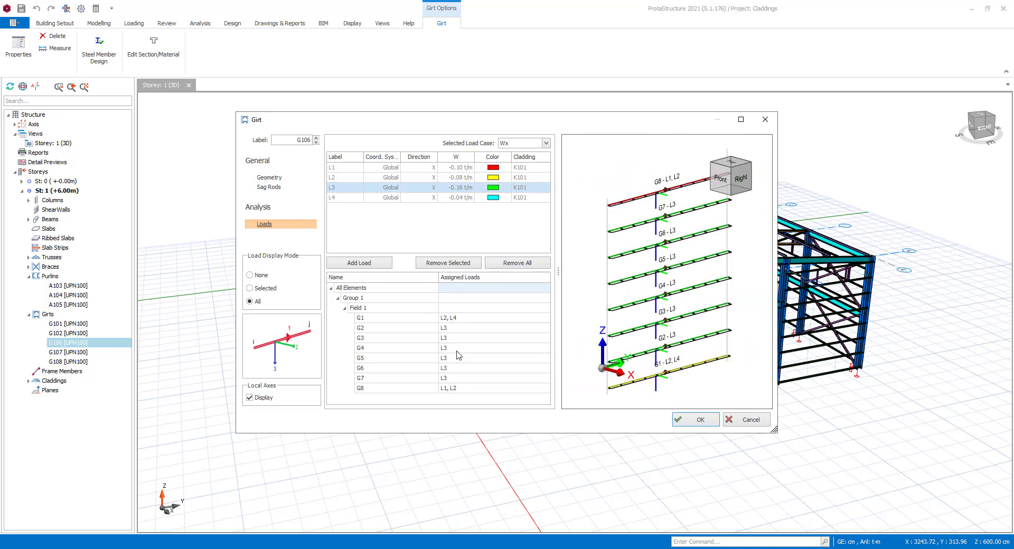
left_click(543, 358)
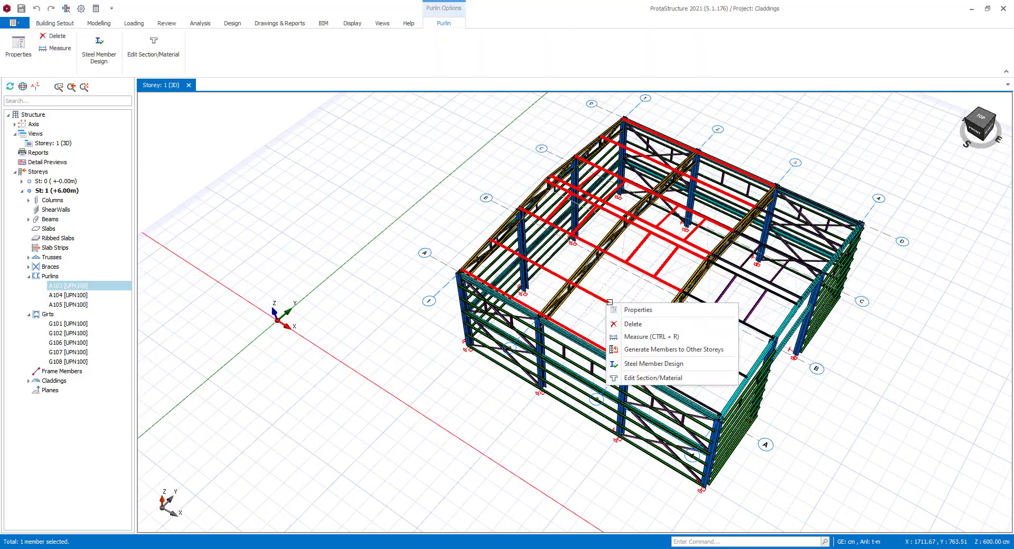
Review the cladding loads on purlin group A103 in its properties
left_click(637, 310)
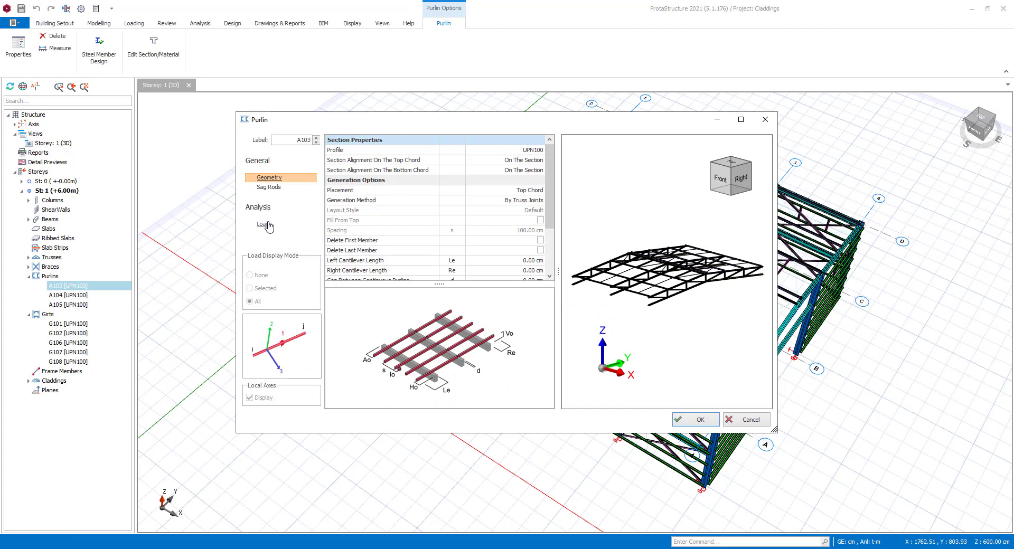
left_click(265, 224)
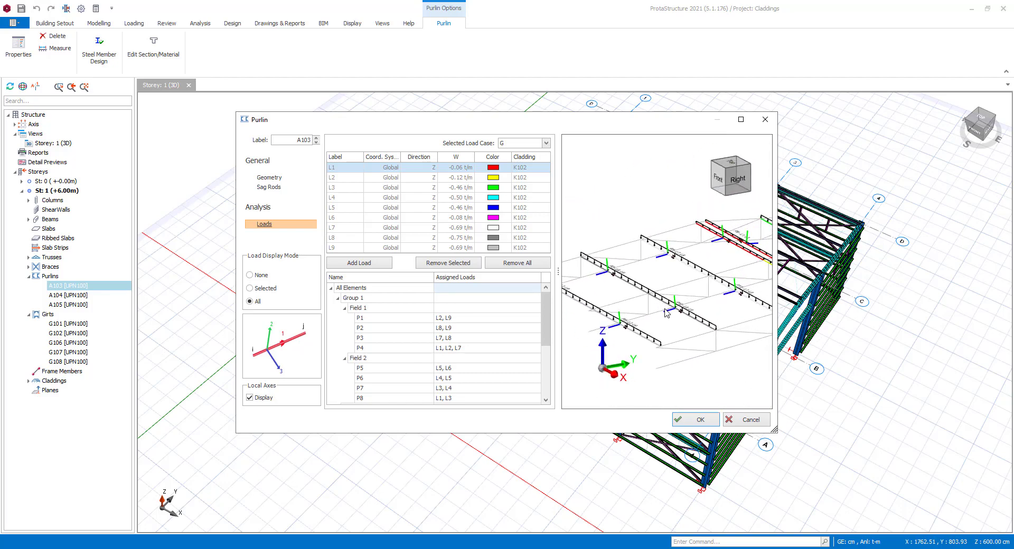
left_click(695, 420)
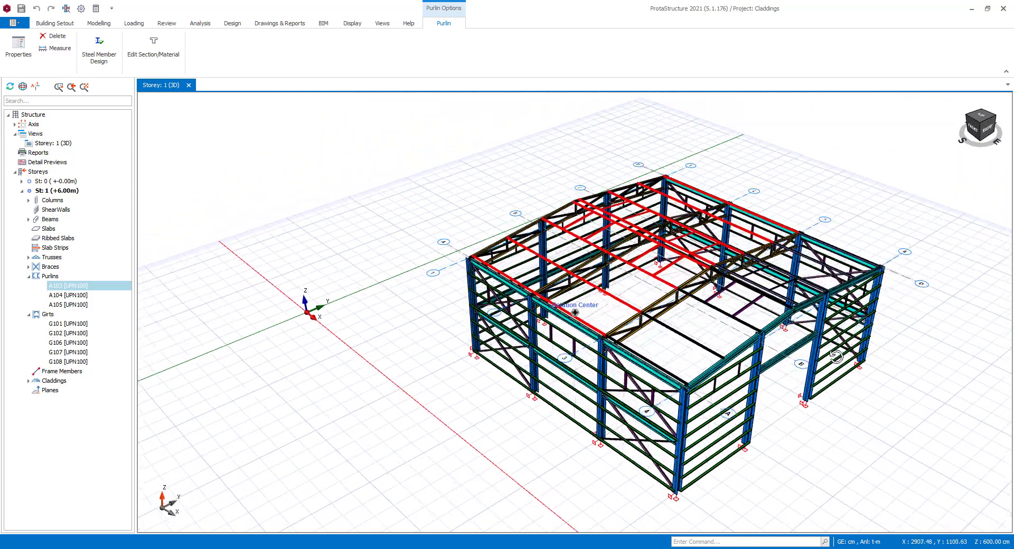
Review purlin group A105's case-G loads from cladding K103, including load L5
right_click(705, 336)
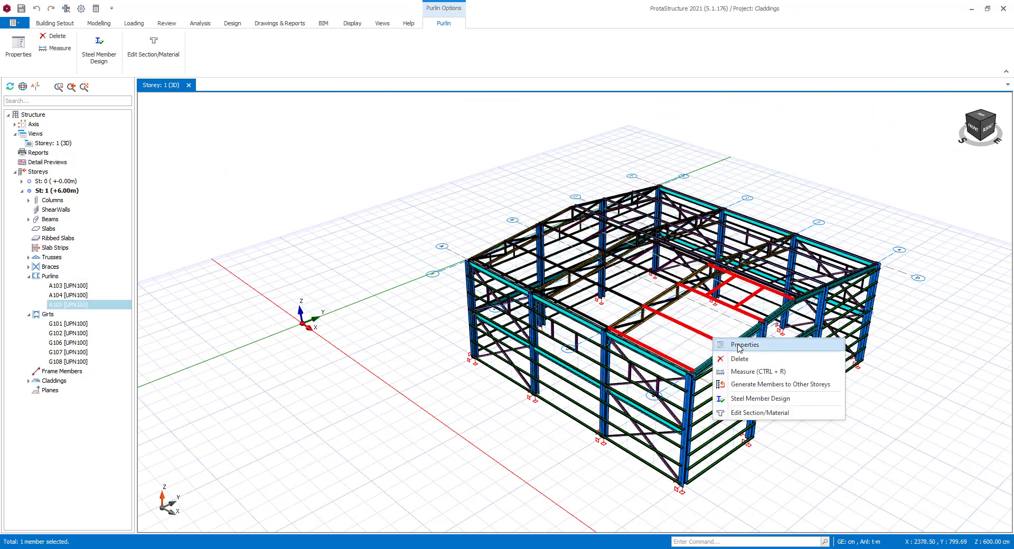
left_click(745, 344)
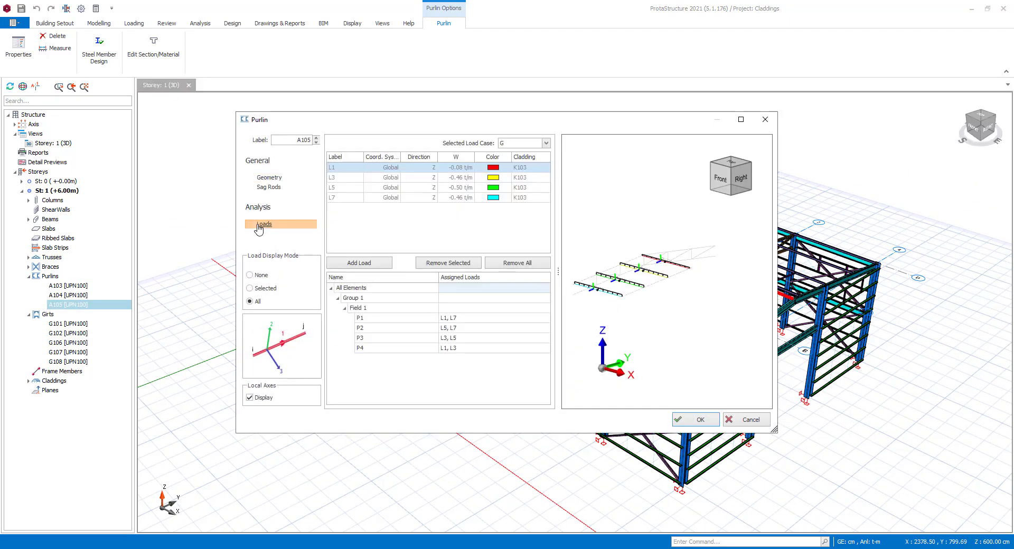
left_click(460, 198)
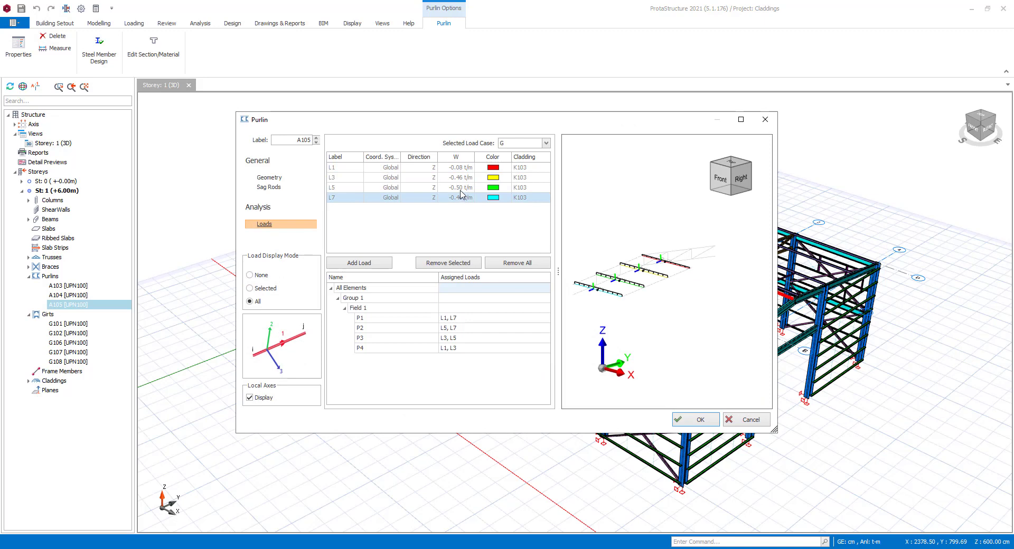
left_click(356, 188)
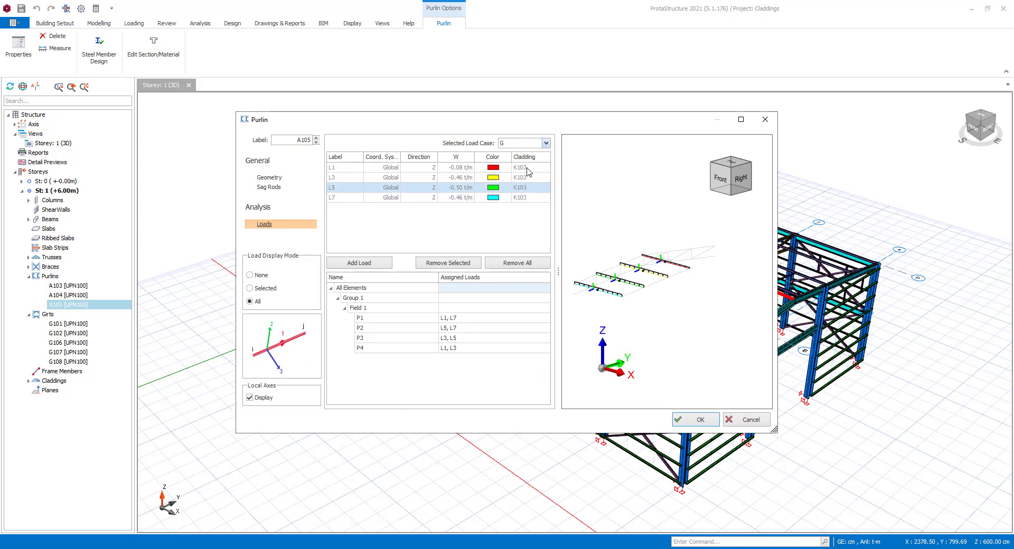
left_click(521, 142)
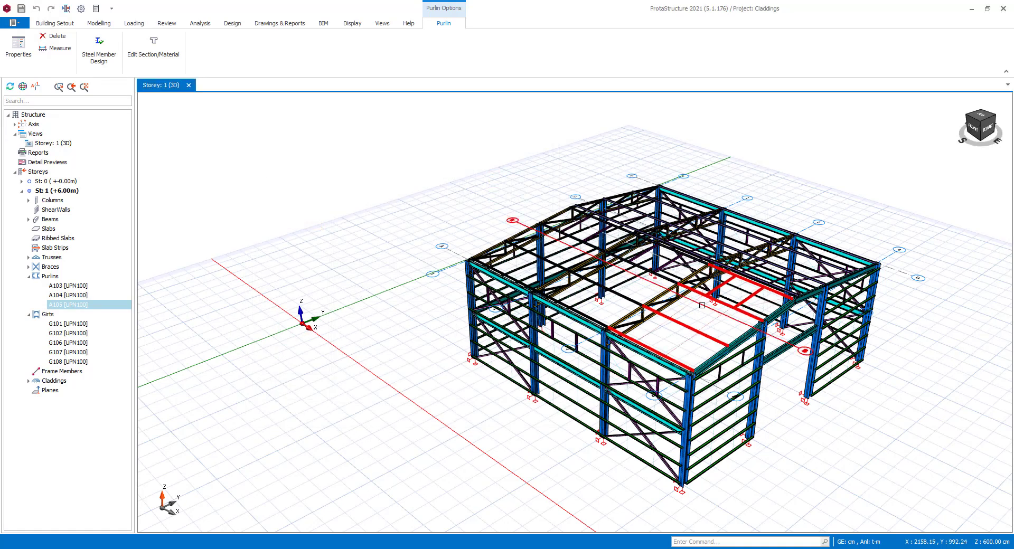
Show the cladding panels again via the Display layer options
left_click(352, 24)
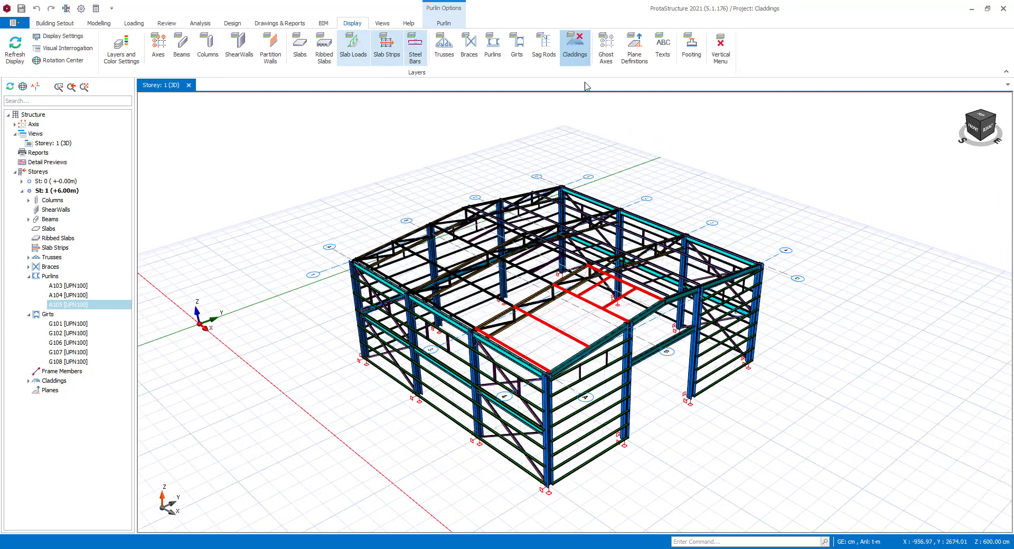
left_click(574, 45)
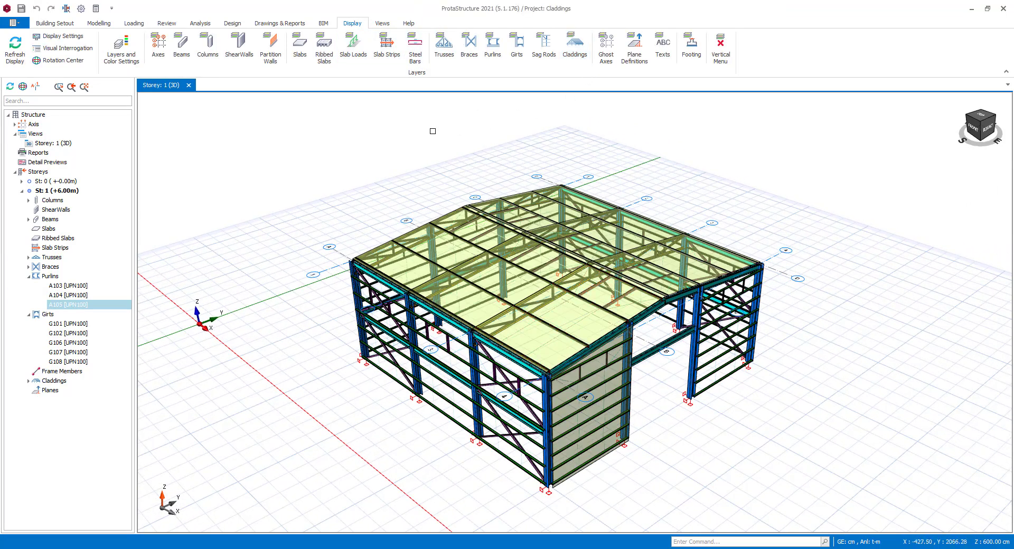
left_click(199, 24)
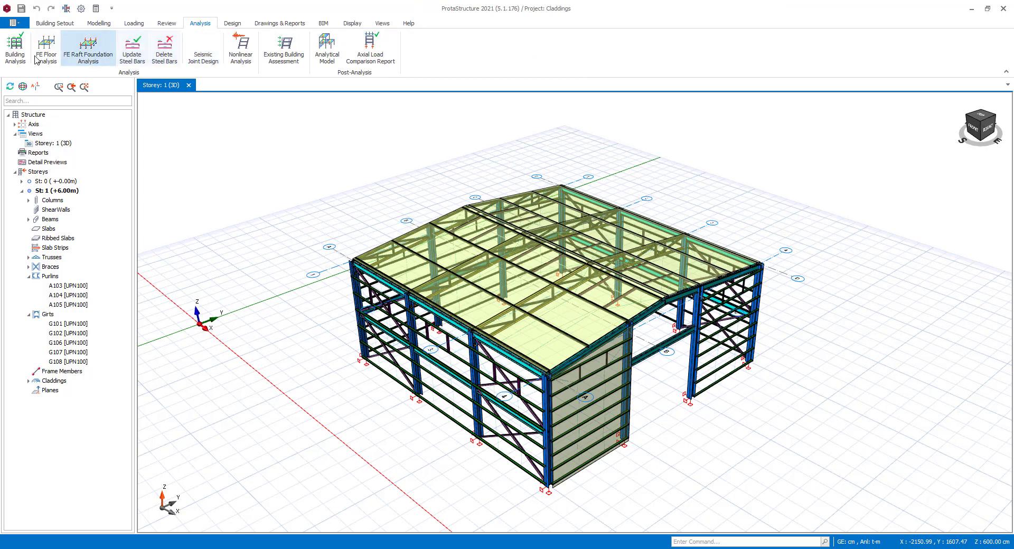
Run Building Analysis to successful completion and dismiss the progress log
left_click(14, 49)
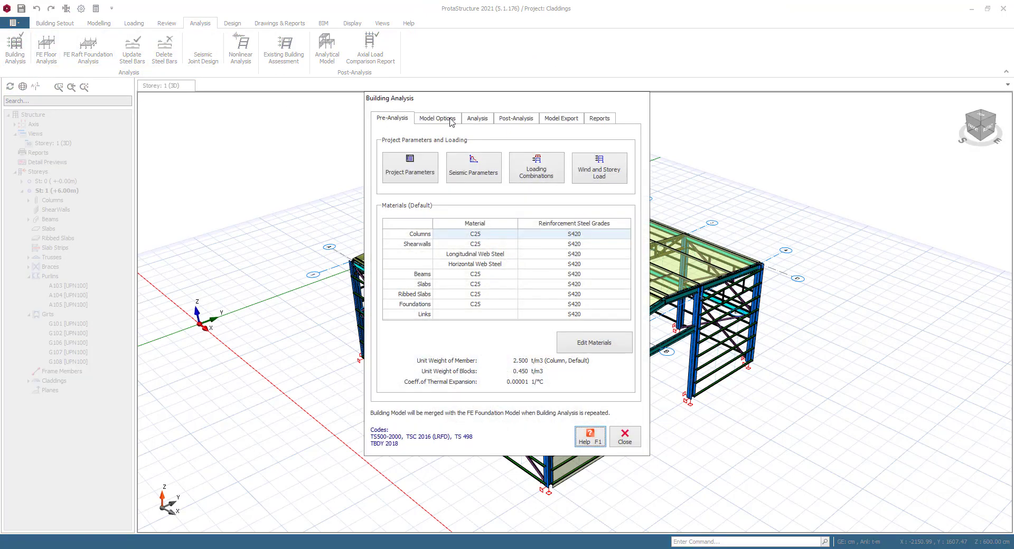
left_click(477, 117)
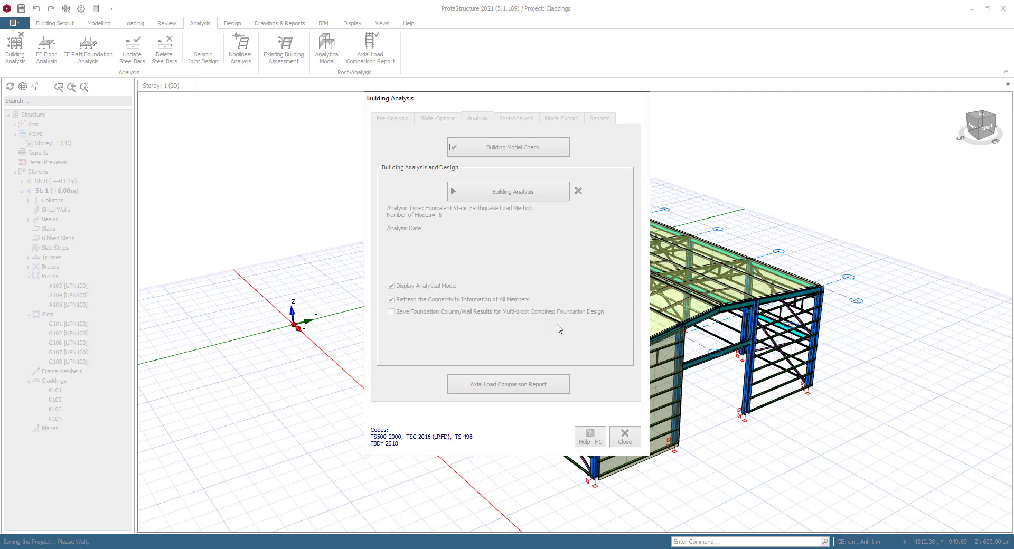
left_click(508, 191)
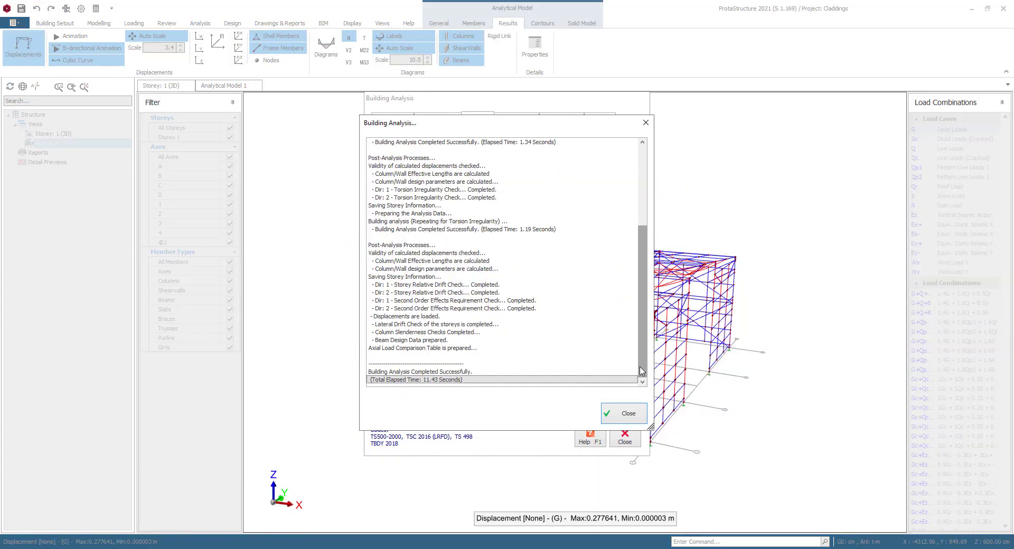
left_click(622, 413)
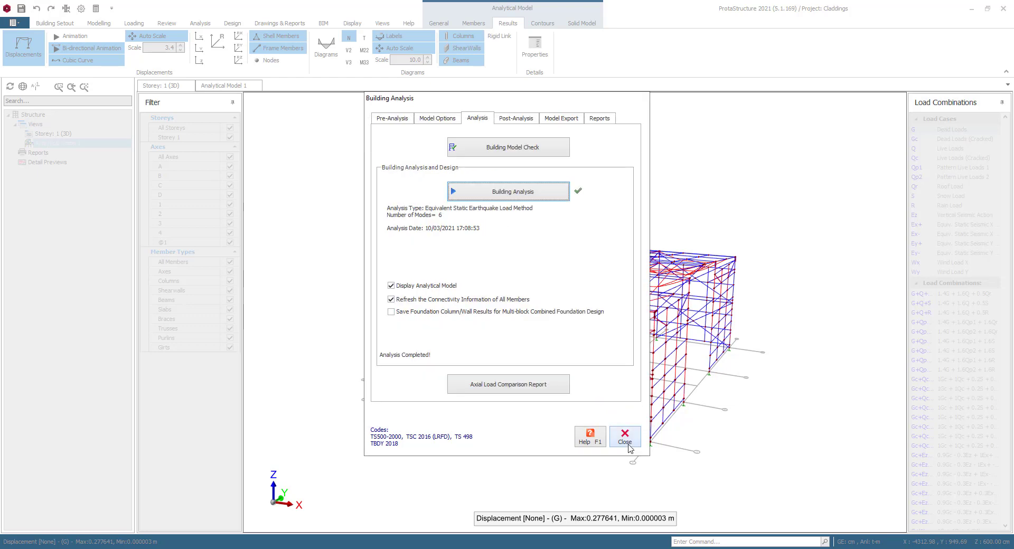
Show analytical model displacements under dead load G and bring up member display options
left_click(623, 437)
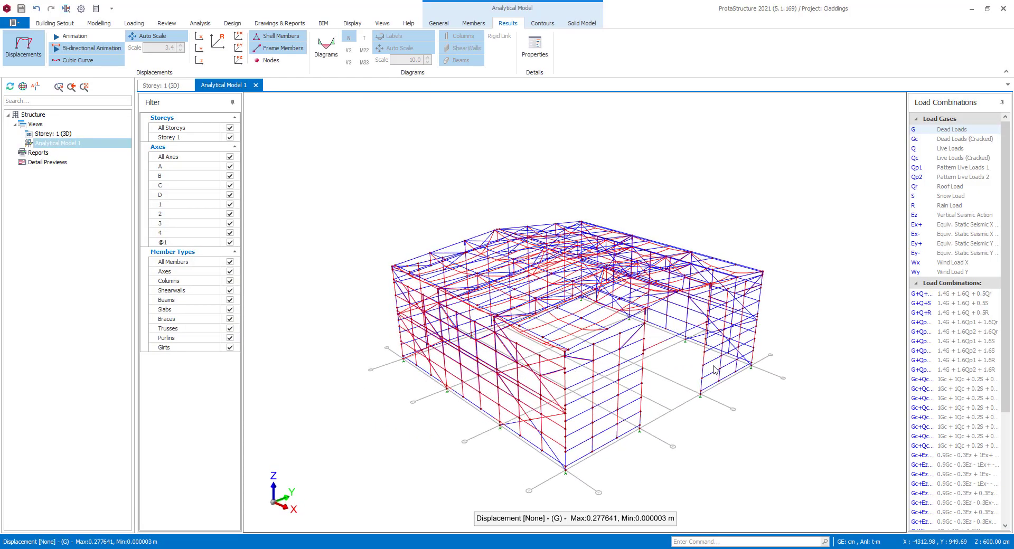
mouse_move(905, 264)
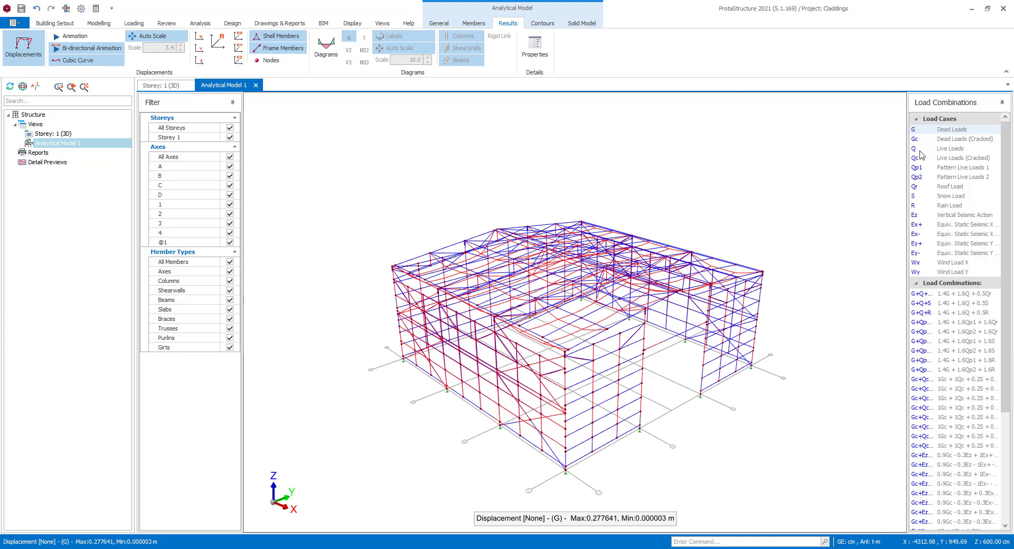
mouse_move(925, 188)
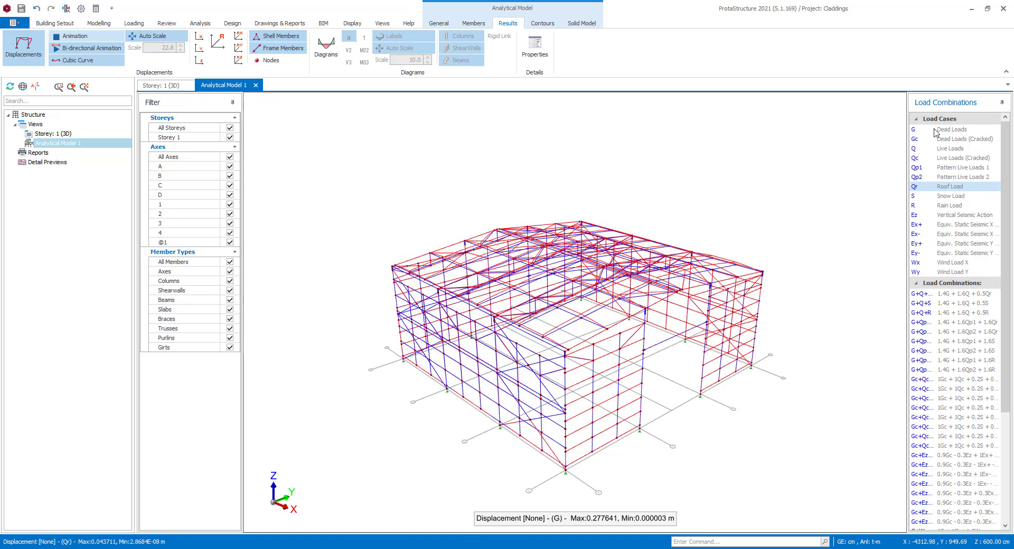
left_click(951, 129)
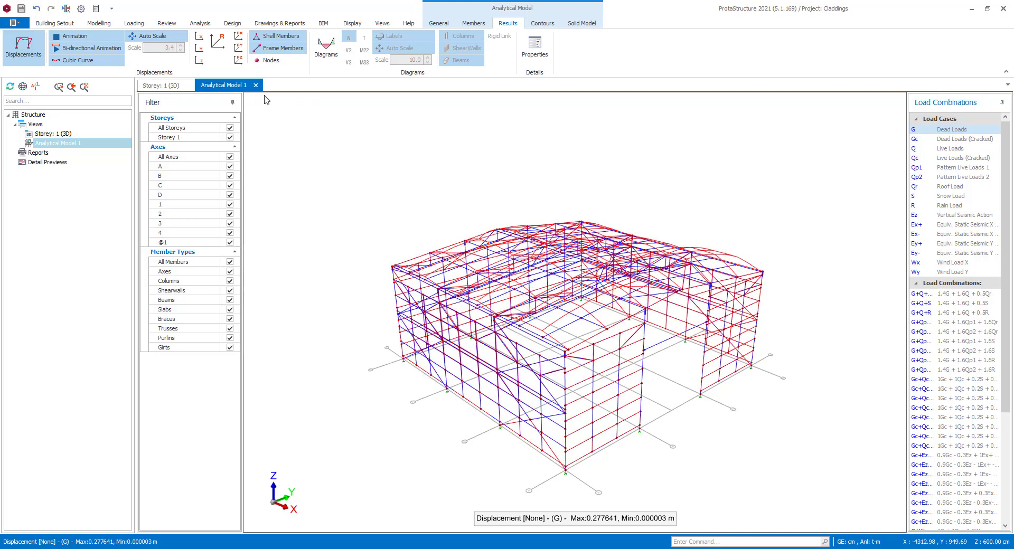
mouse_move(319, 98)
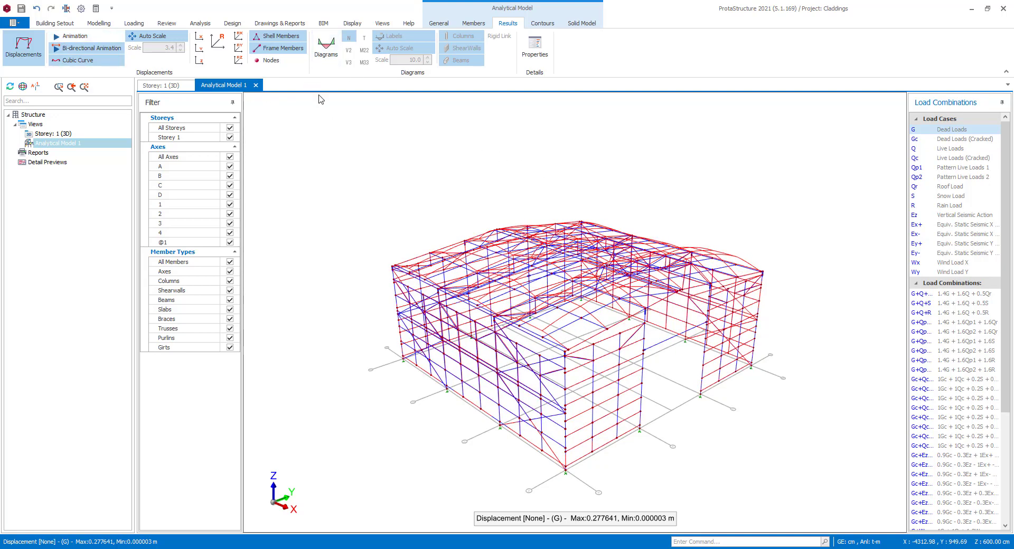
mouse_move(473, 24)
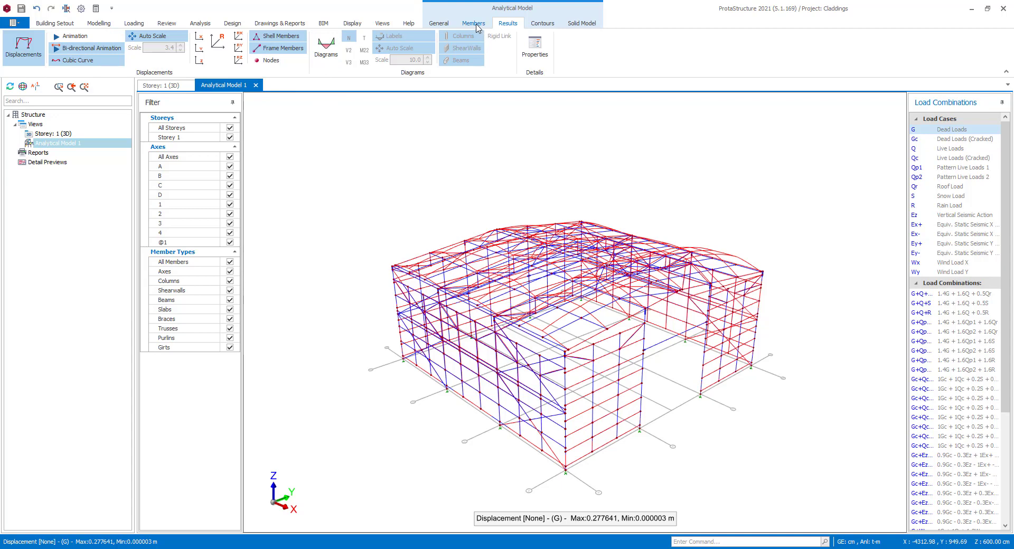
left_click(473, 23)
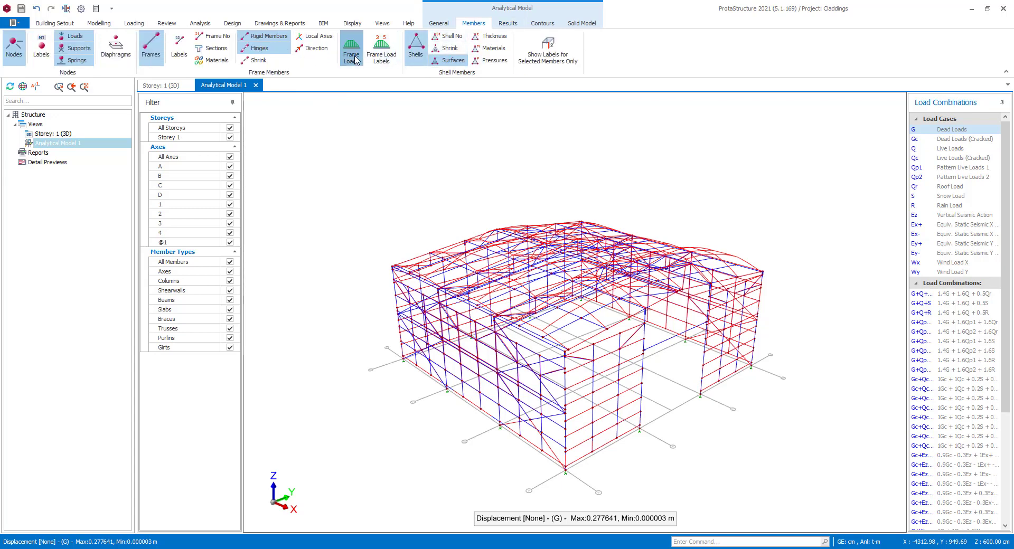